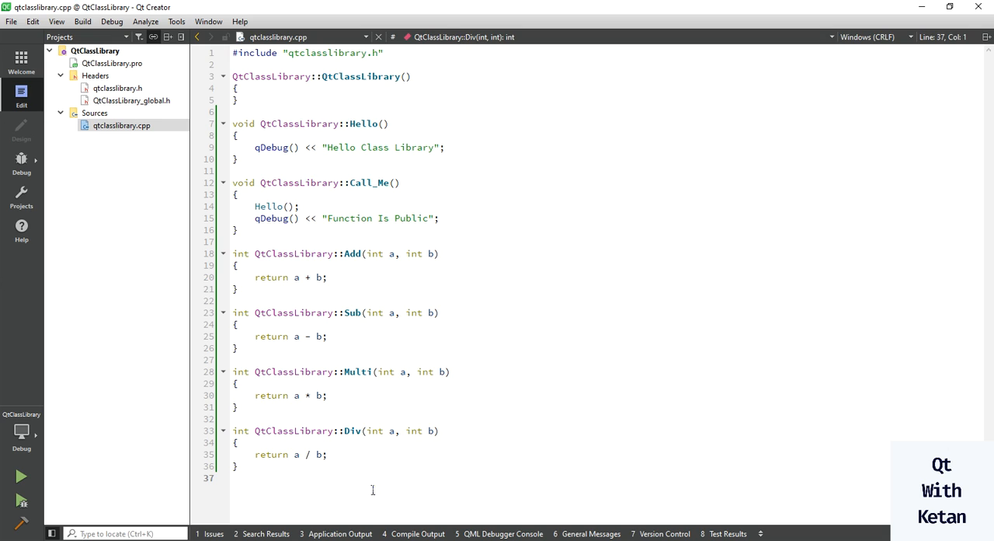
# - Start a new Qt Widgets Application project from the Welcome screen
pyautogui.click(233, 476)
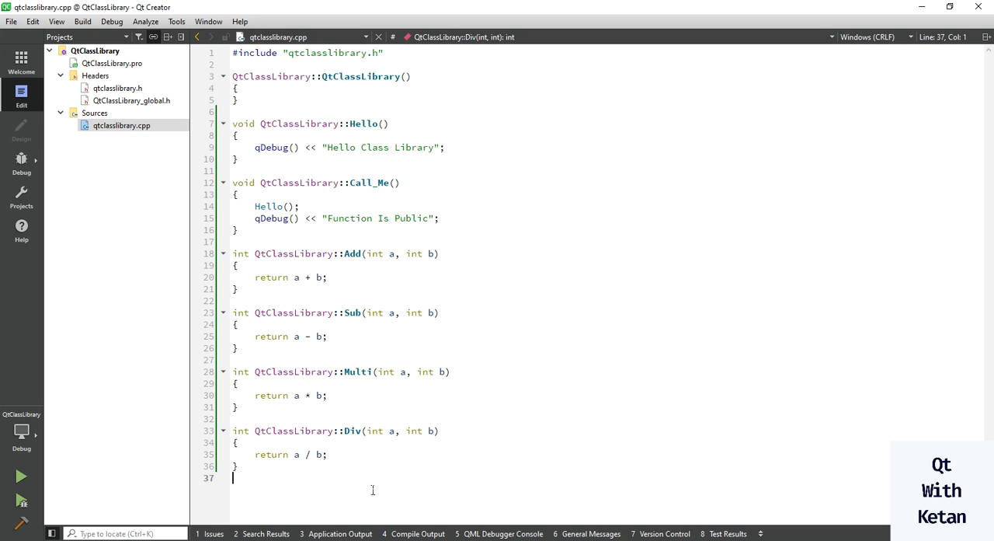
pyautogui.moveTo(352, 480)
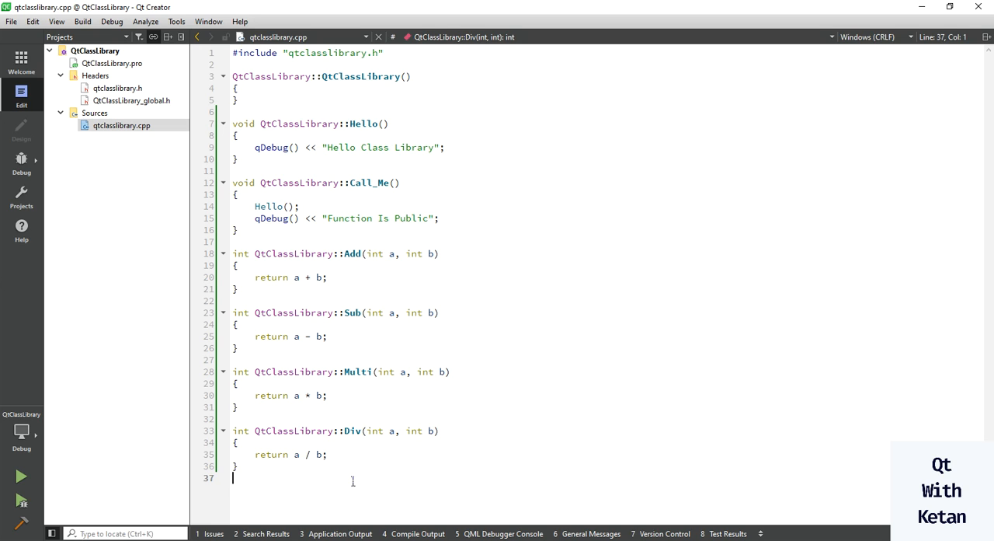
pyautogui.click(21, 60)
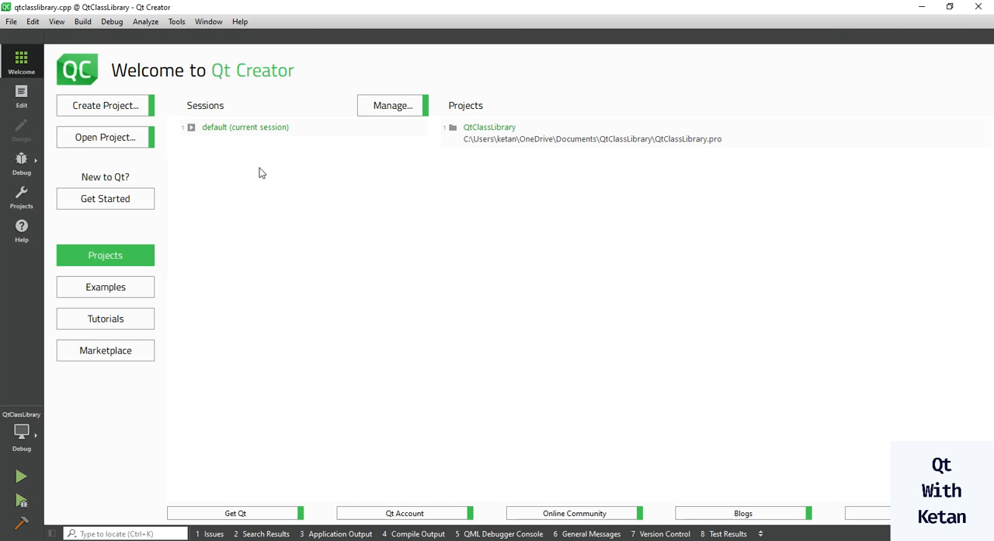
pyautogui.click(105, 105)
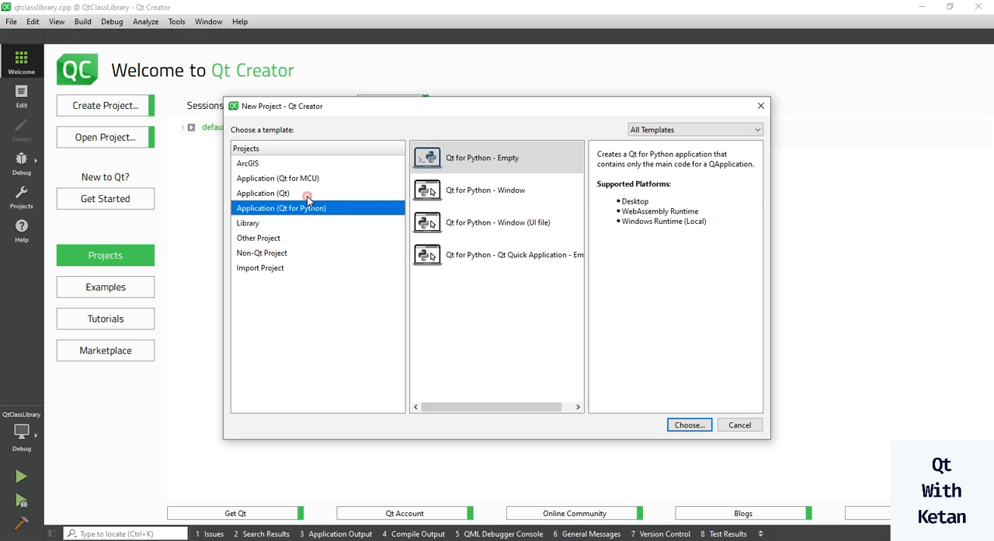
pyautogui.click(262, 193)
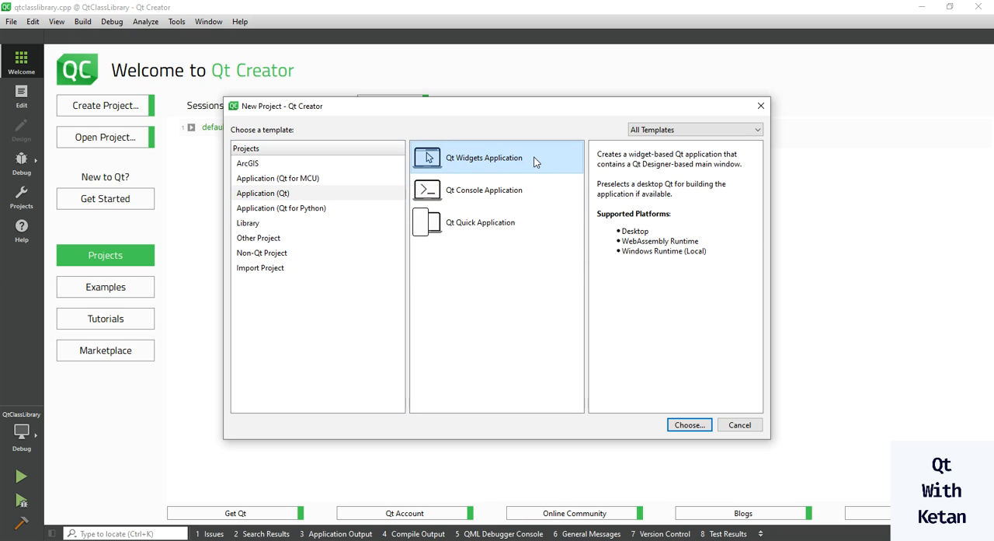
pyautogui.click(689, 425)
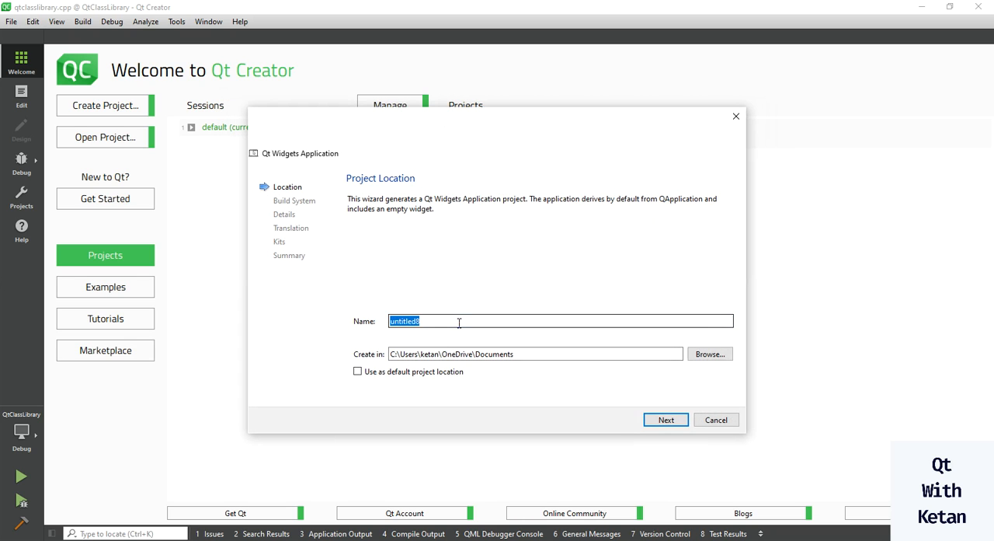
# - Name it QtCheckClassLibrary and accept qmake, the default MainWindow class and the MSVC2015 64bit kit
pyautogui.write('QtCheck')
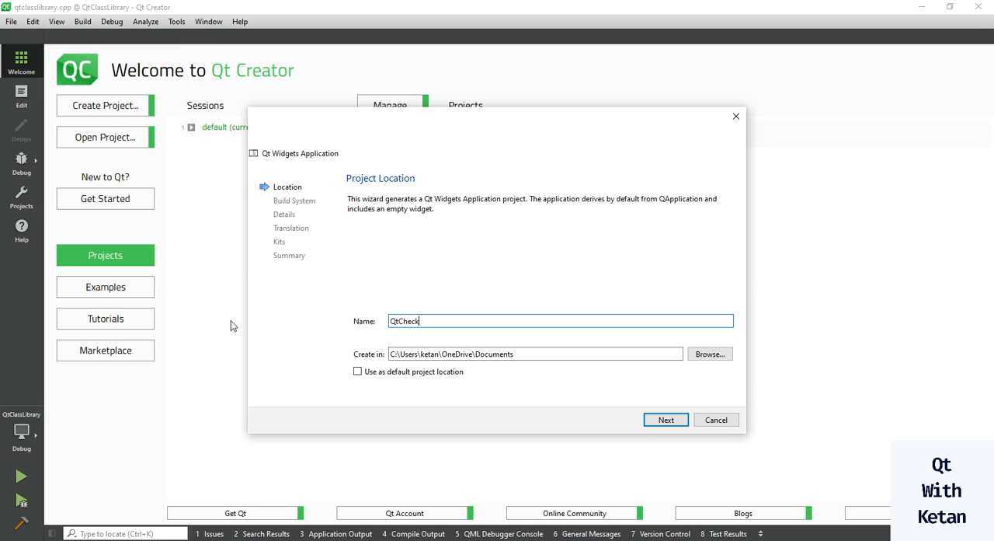
pyautogui.write('ClassL')
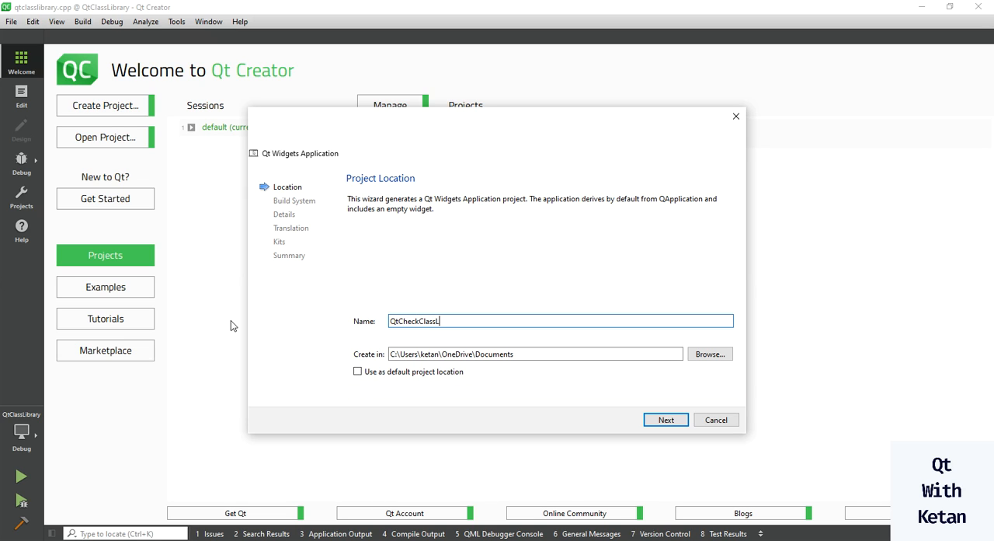
pyautogui.click(665, 419)
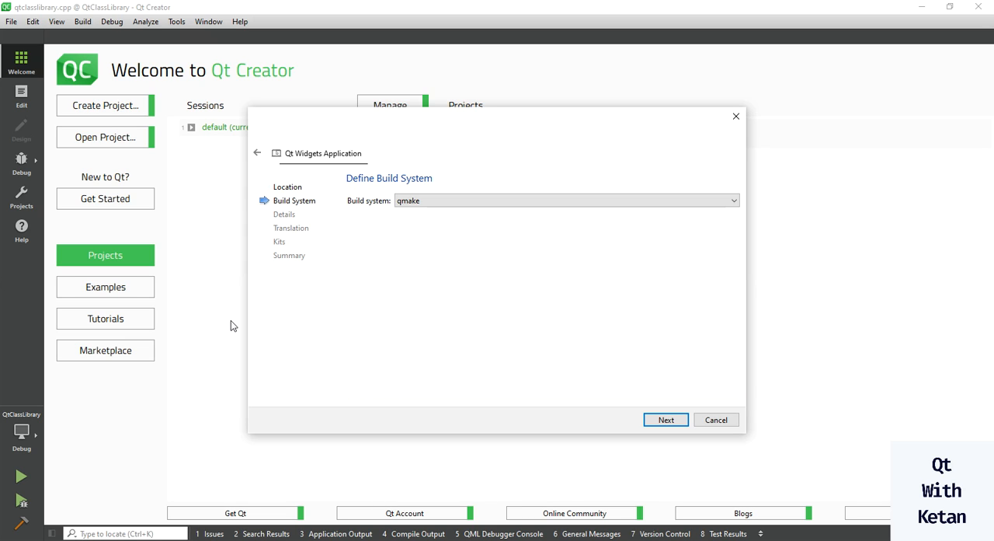
pyautogui.moveTo(453, 186)
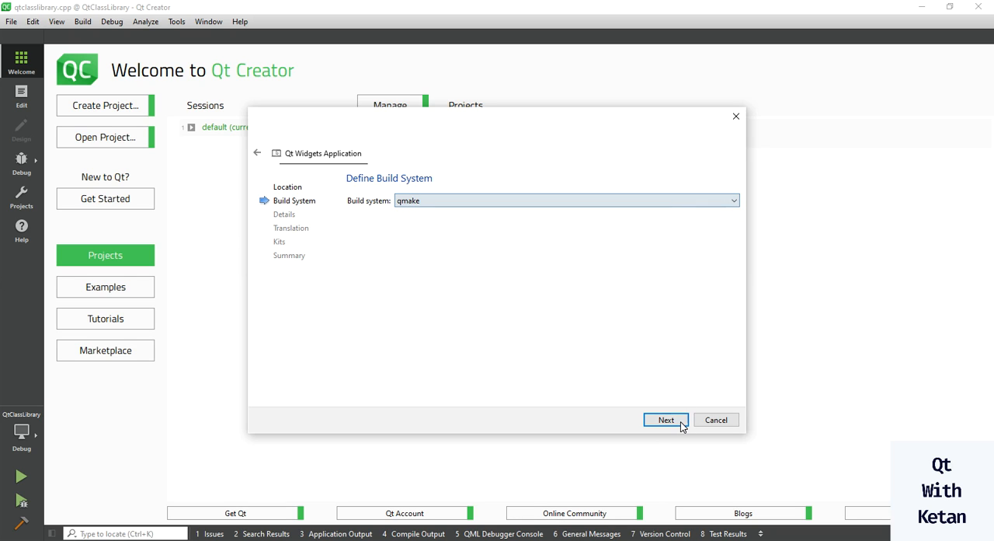
pyautogui.click(666, 419)
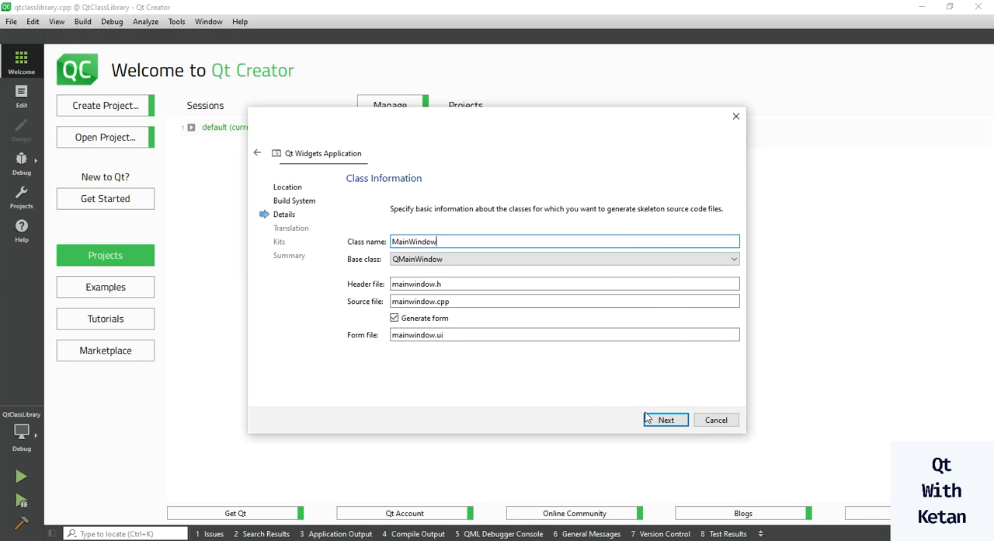
pyautogui.click(666, 420)
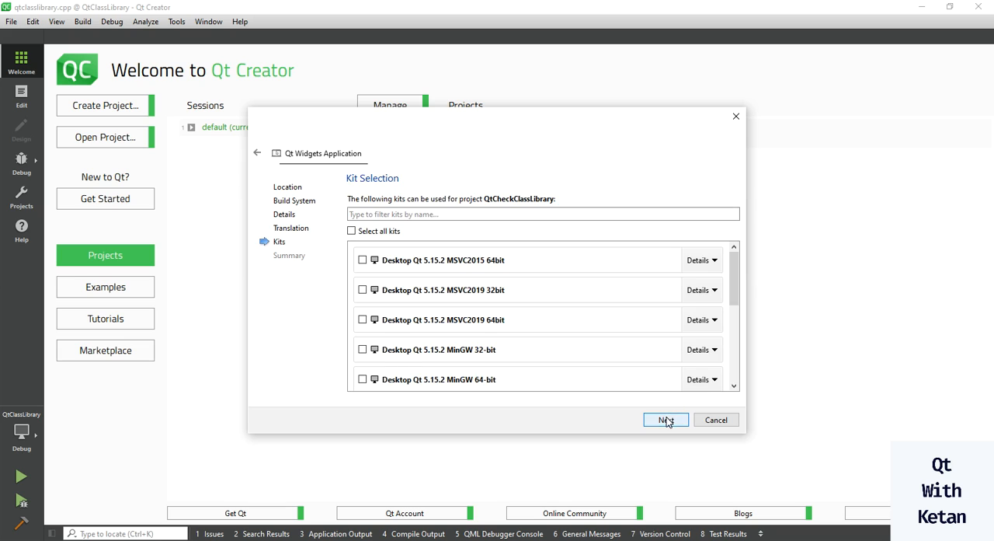
pyautogui.moveTo(521, 301)
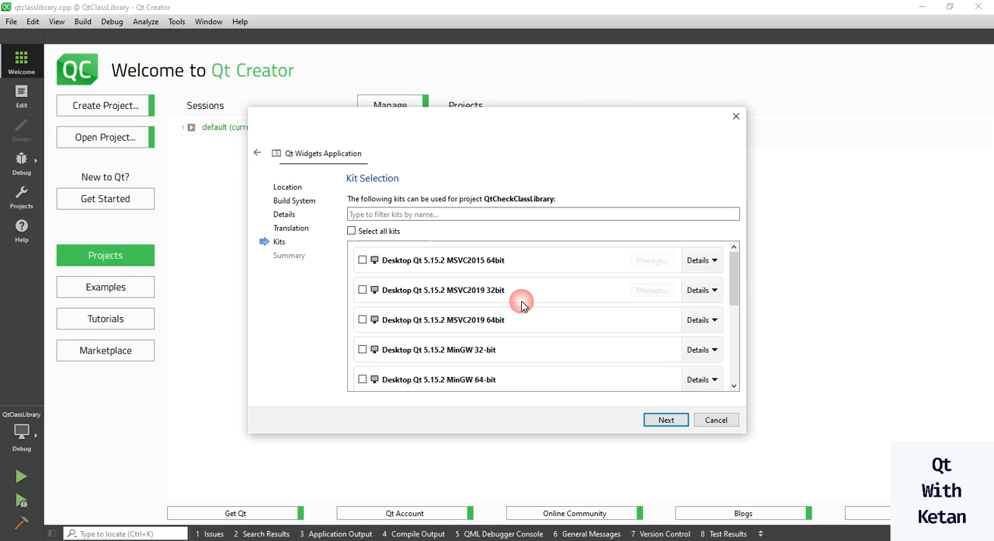
pyautogui.moveTo(454, 296)
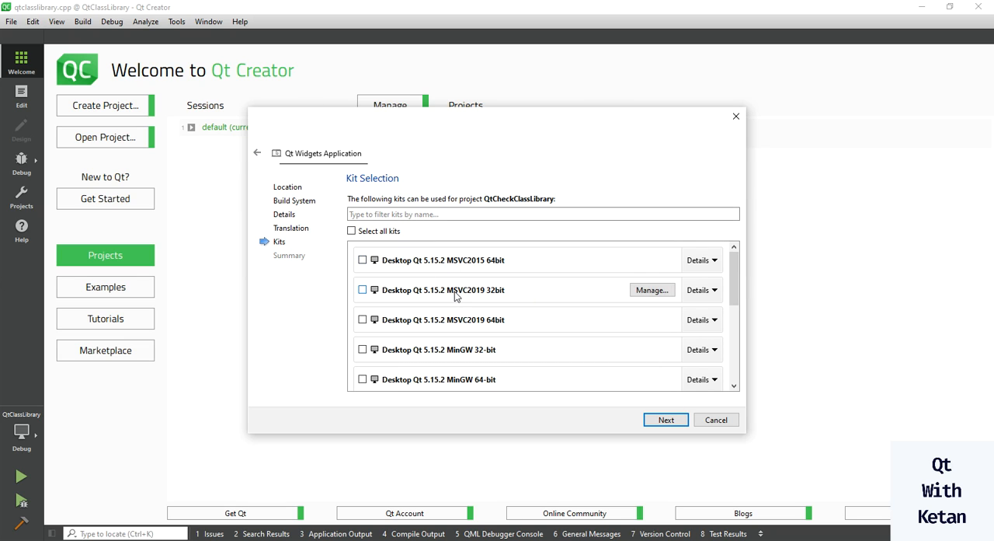
pyautogui.moveTo(494, 378)
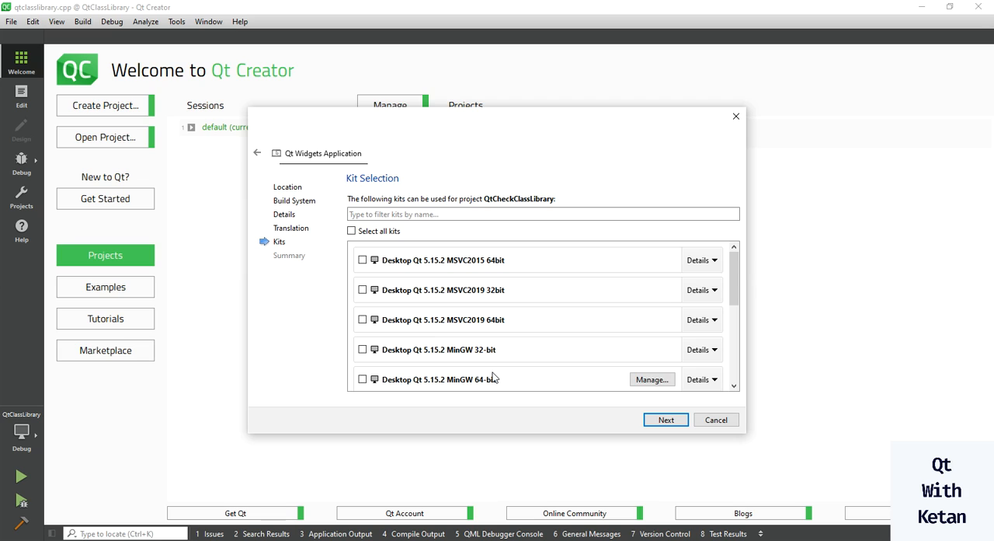
pyautogui.moveTo(411, 198)
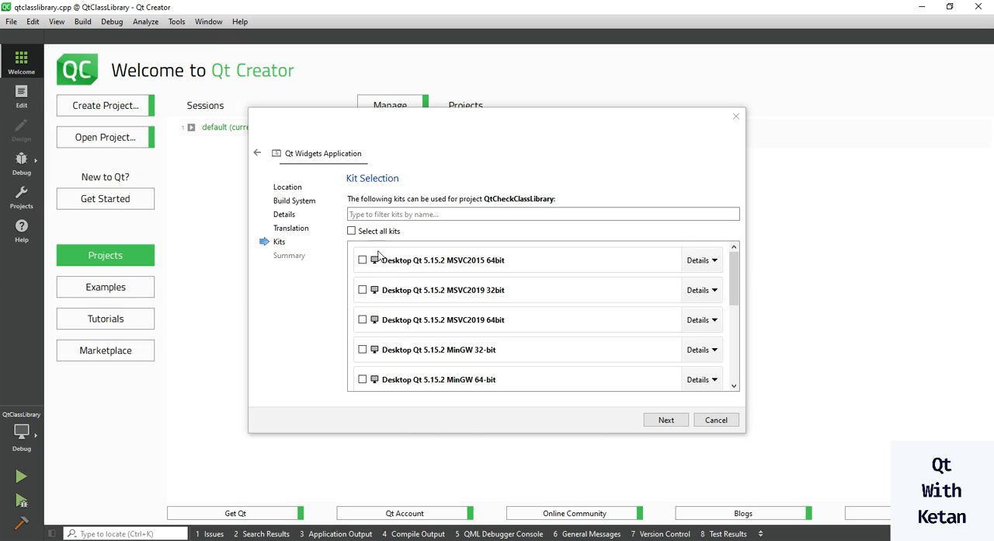
pyautogui.moveTo(519, 272)
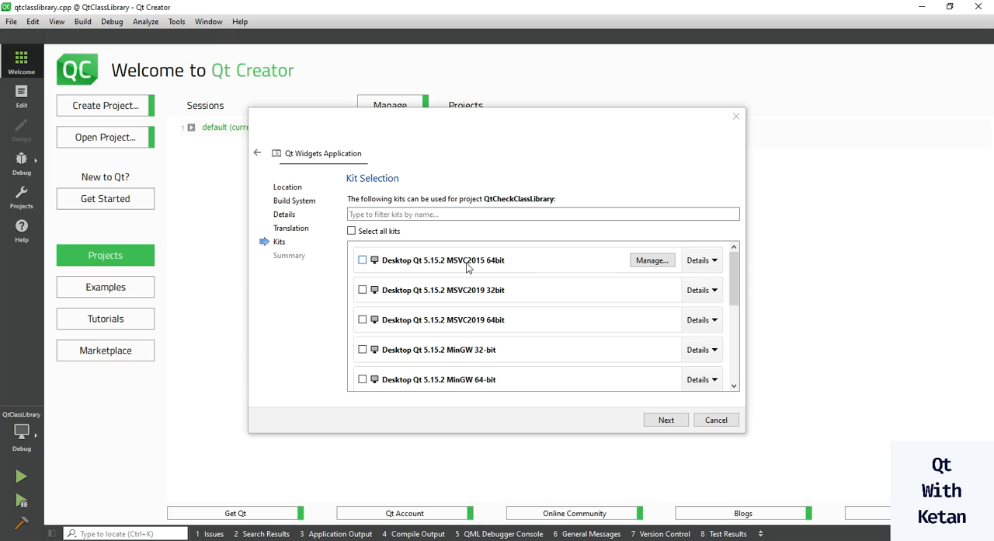
pyautogui.moveTo(533, 292)
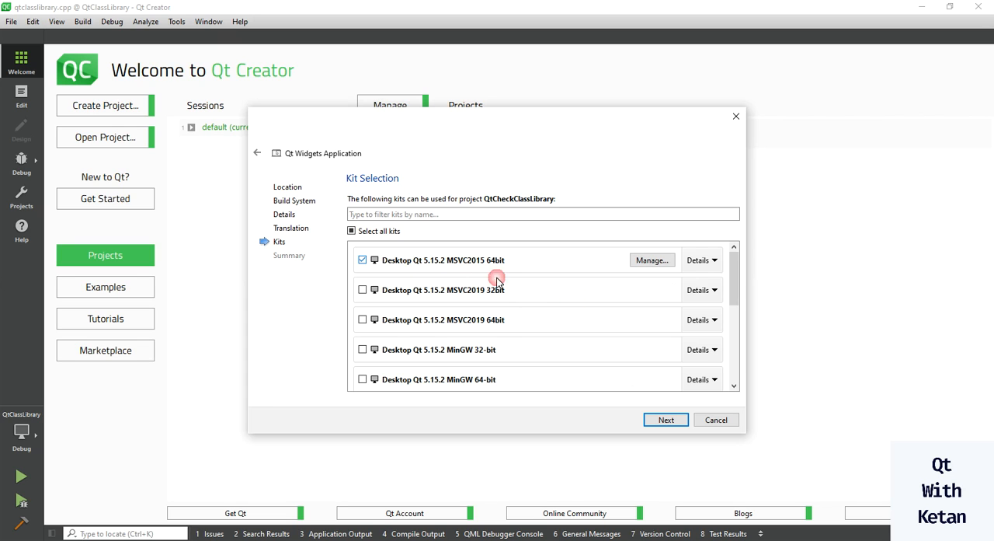
pyautogui.click(665, 420)
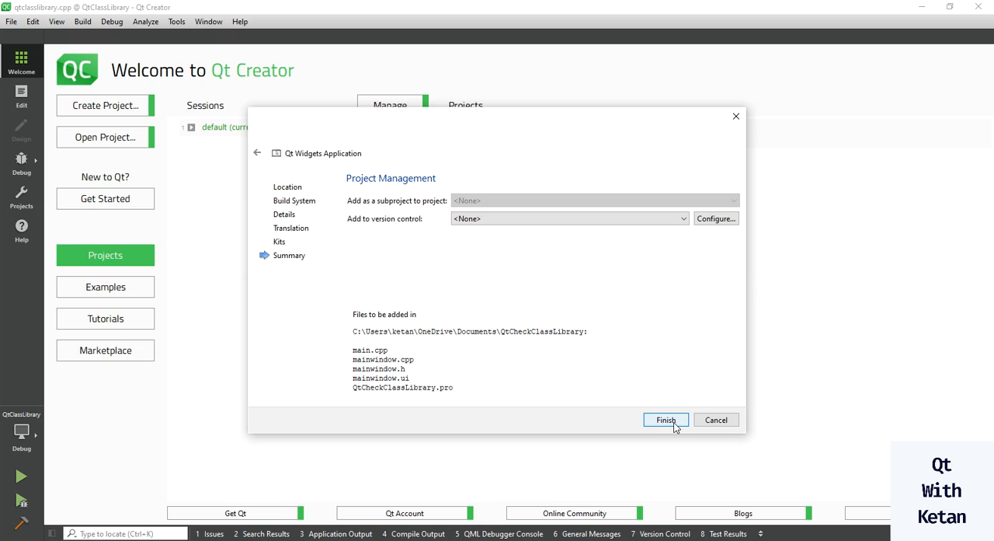
# - Finish creating QtCheckClassLibrary and disable Shadow build in its build settings
pyautogui.click(666, 419)
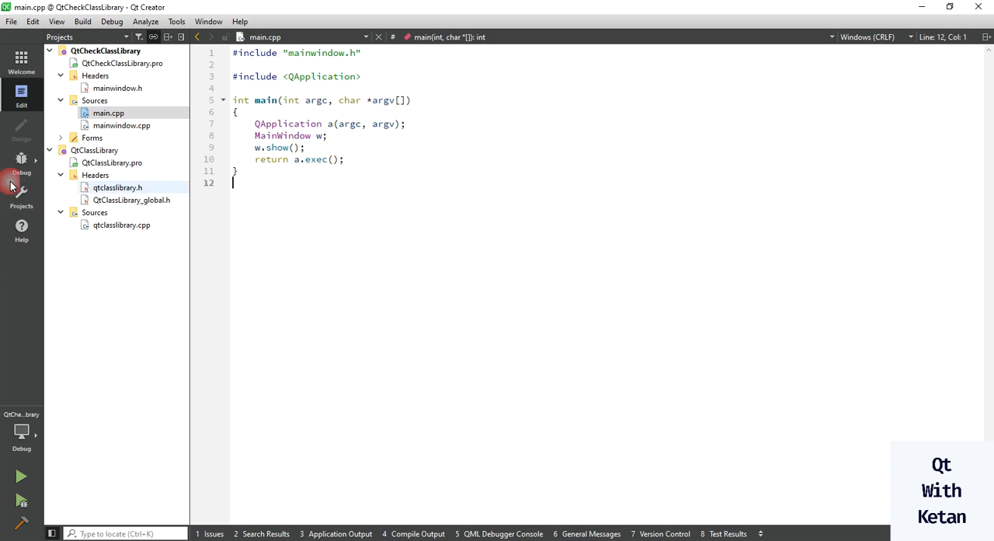
pyautogui.click(21, 195)
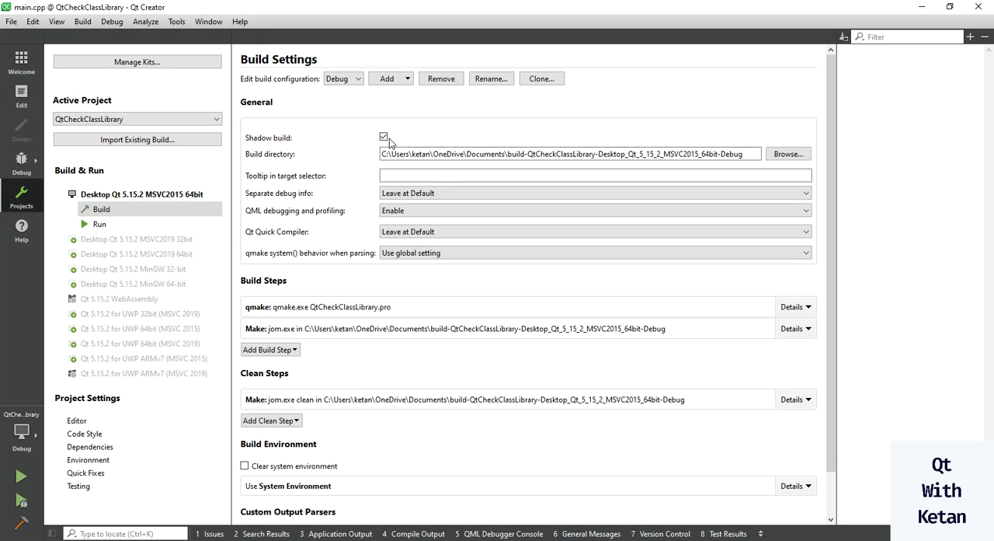
pyautogui.click(383, 136)
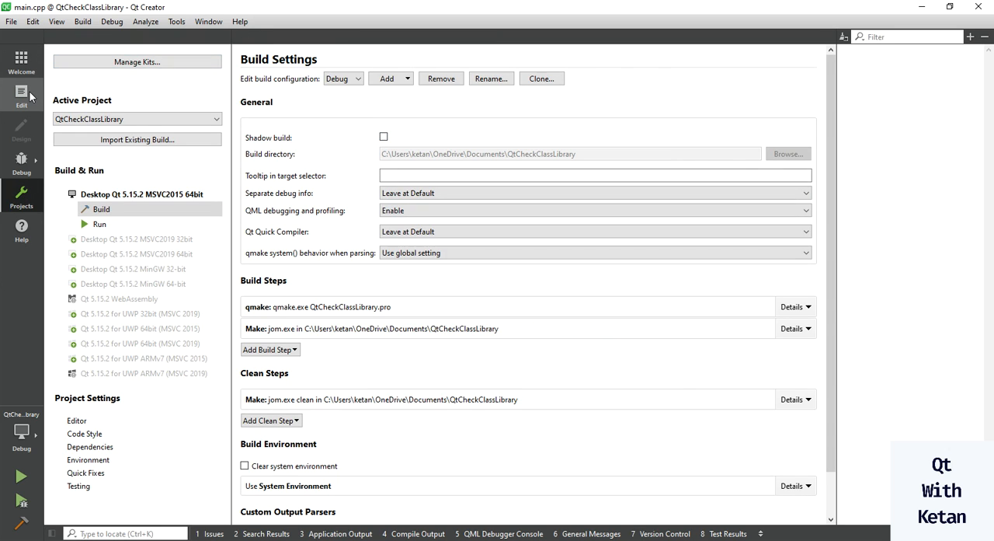
pyautogui.click(21, 95)
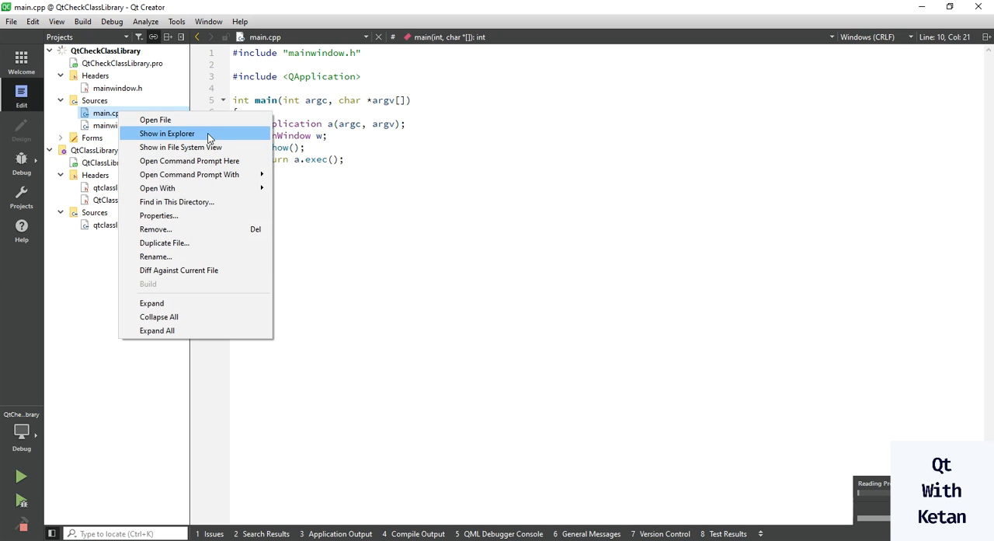
# - Reveal the project folder in Explorer and inspect the debug folder with QtCheckClassLibrary.exe and QtClassLibrary.dll
pyautogui.click(167, 132)
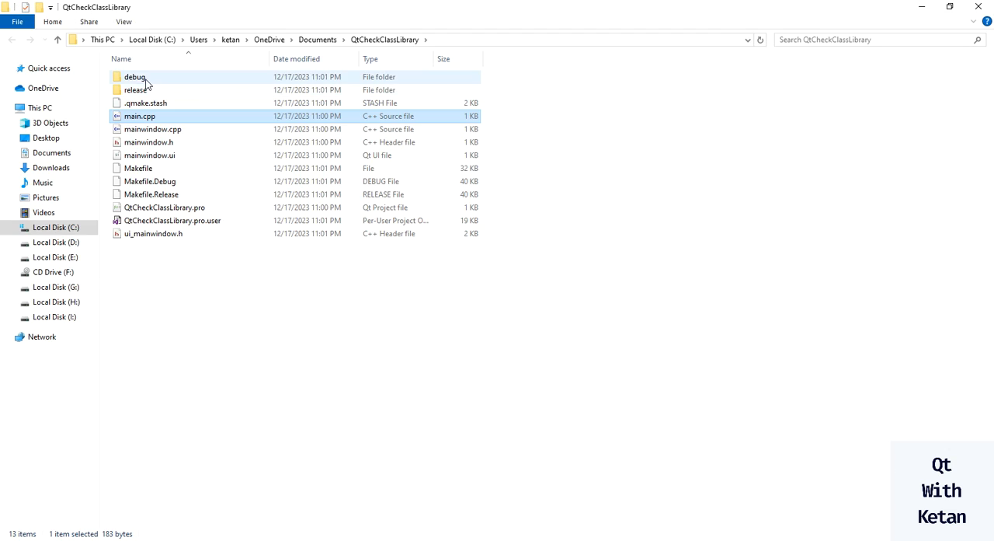
pyautogui.doubleClick(135, 76)
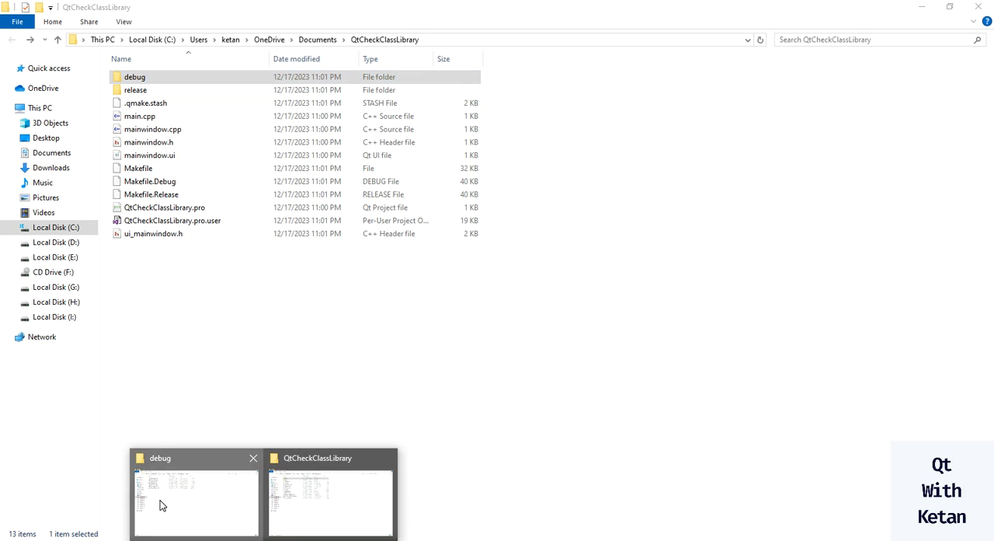
pyautogui.click(196, 497)
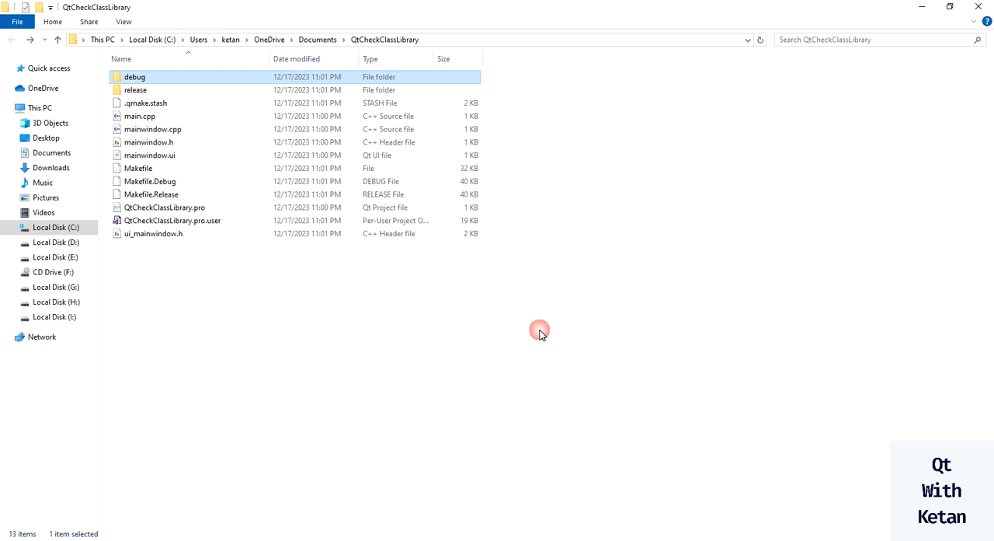
pyautogui.doubleClick(134, 76)
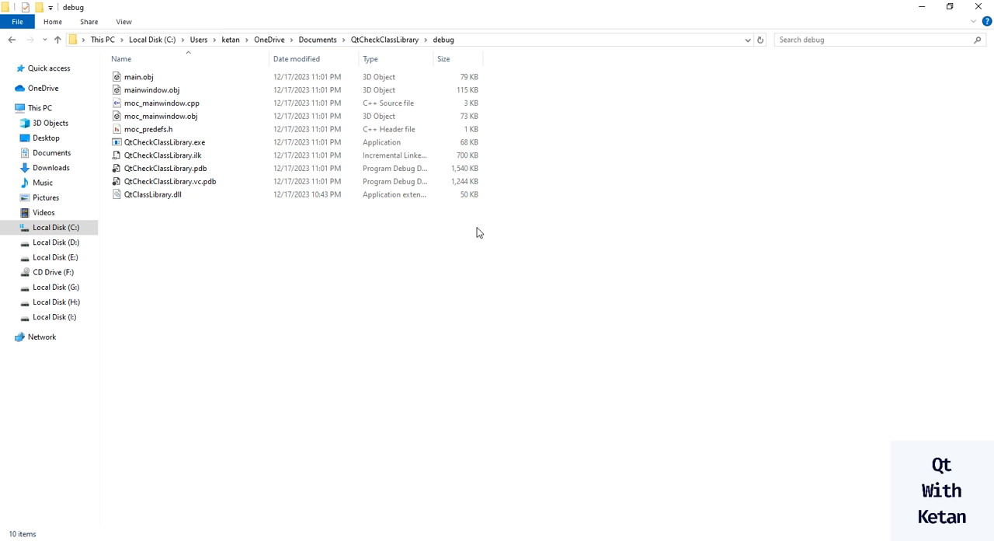
pyautogui.click(164, 141)
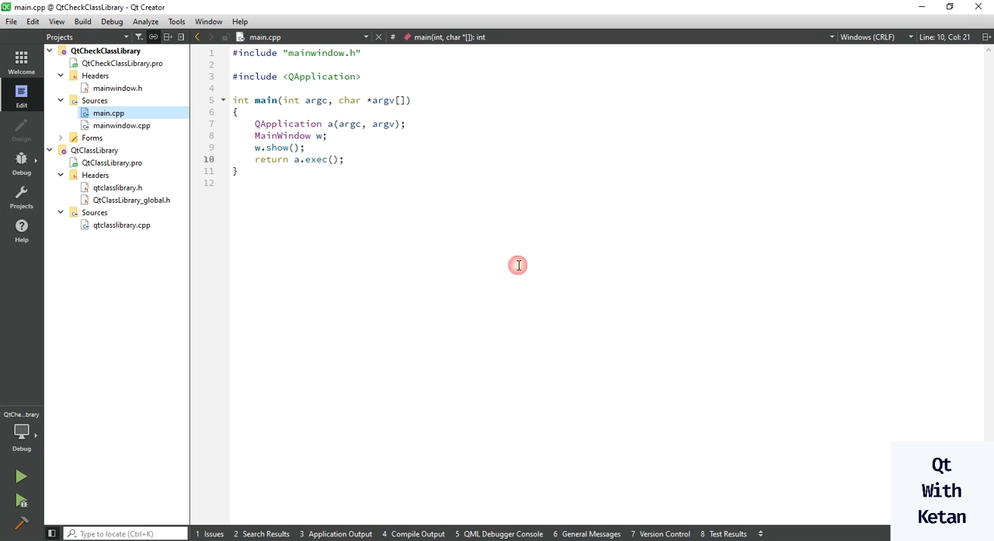
# - Start Add Library for the QtCheckClassLibrary project and choose External library
pyautogui.rightClick(105, 50)
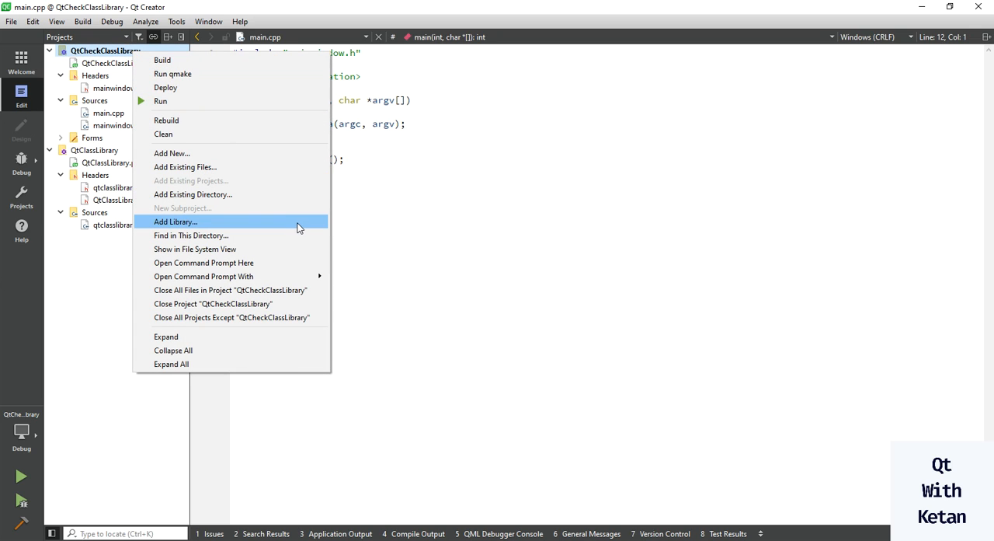
pyautogui.moveTo(243, 226)
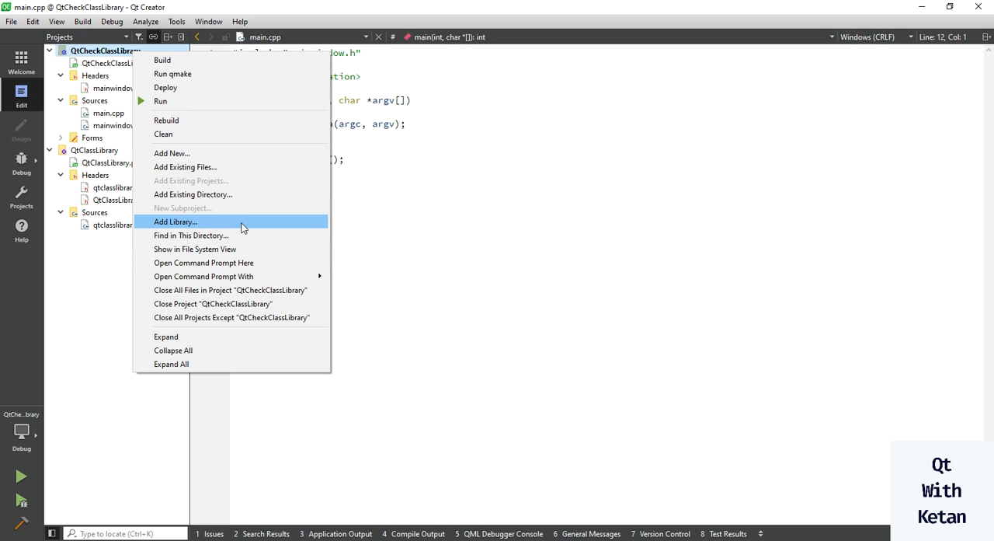
pyautogui.click(175, 222)
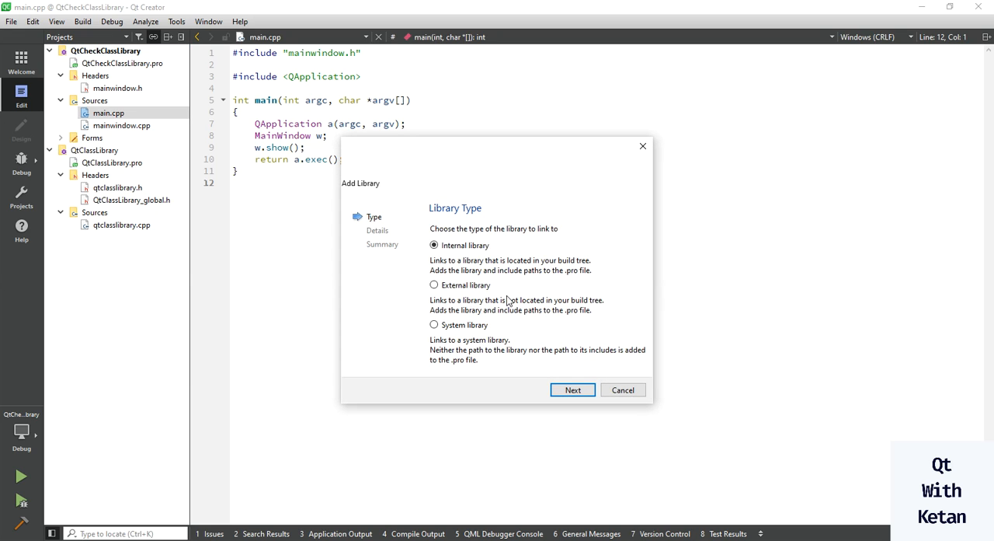
pyautogui.click(434, 284)
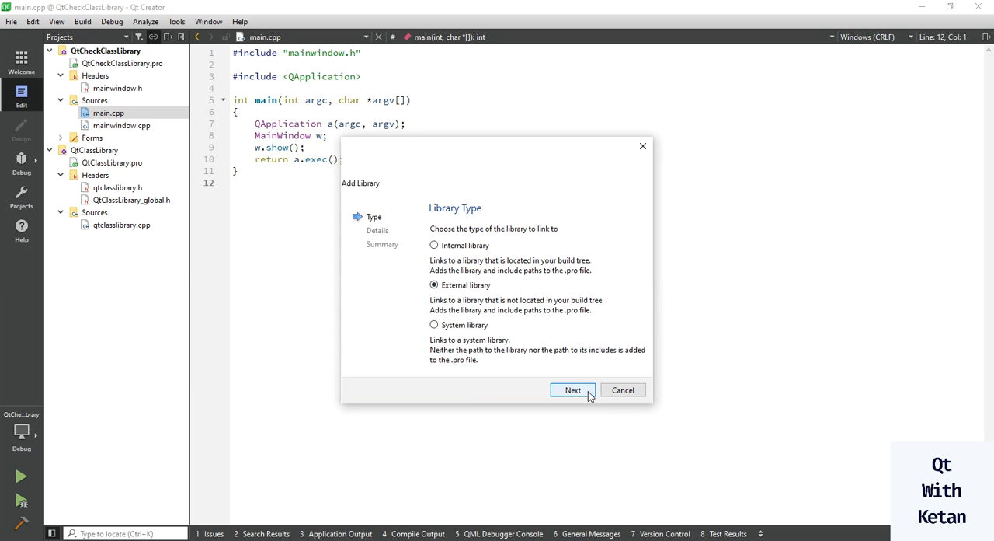
# - Set the QtClassLibrary folder as include path and debug/QtClassLibrary.lib as the library file, then continue
pyautogui.click(573, 390)
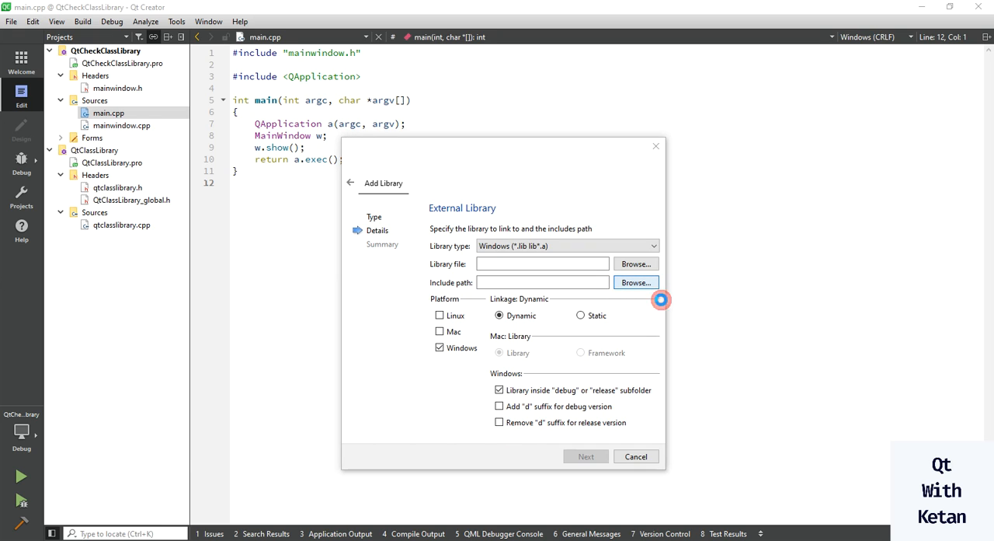
pyautogui.click(635, 282)
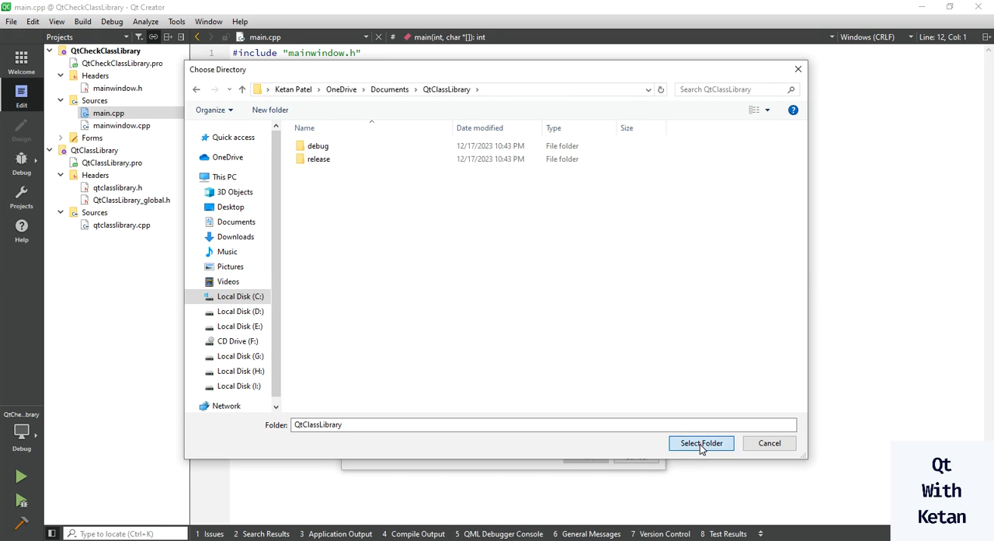
pyautogui.click(700, 443)
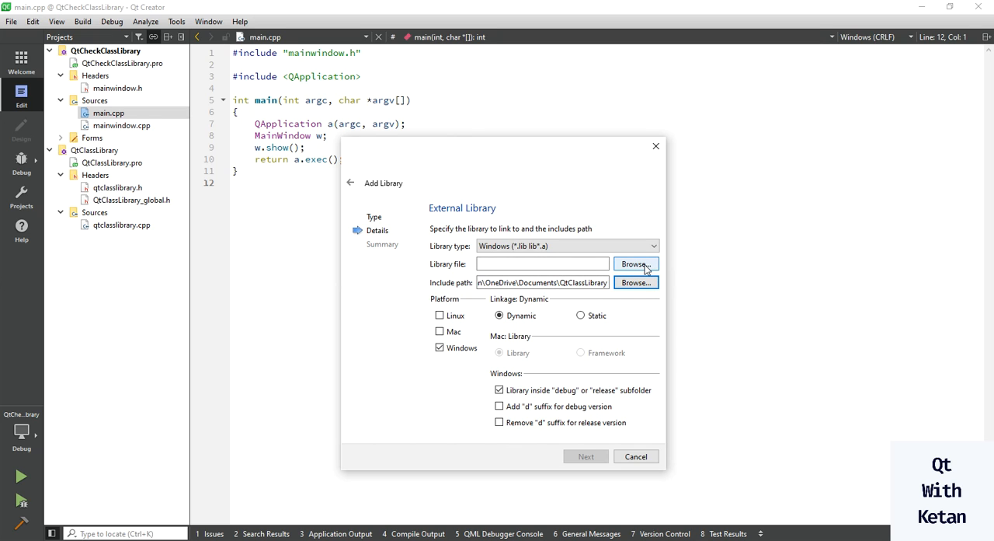
pyautogui.click(636, 264)
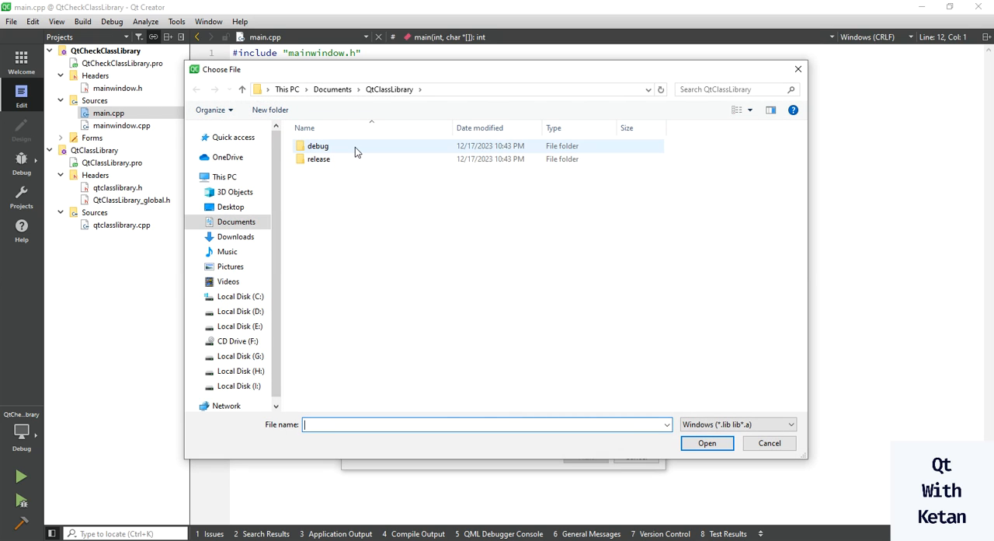
pyautogui.doubleClick(318, 145)
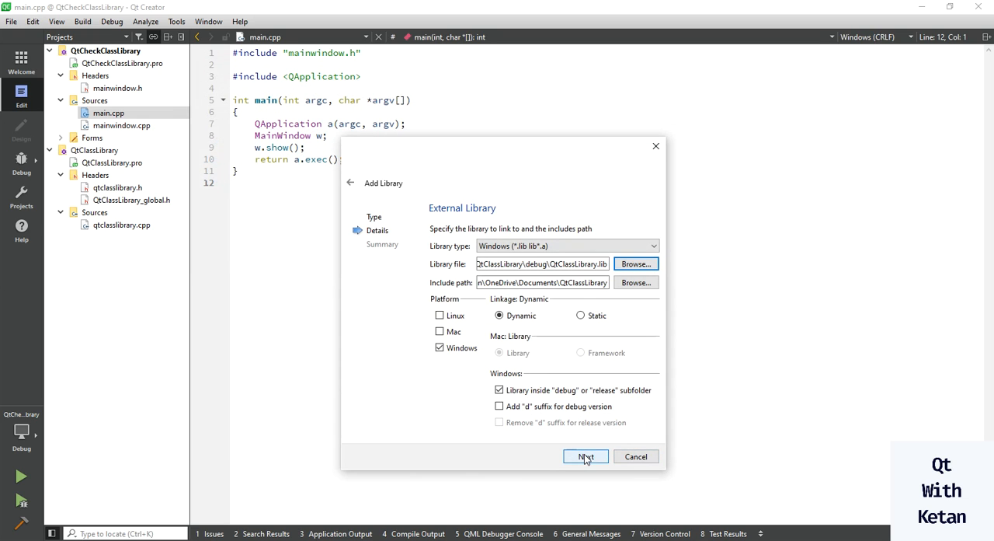
pyautogui.click(584, 456)
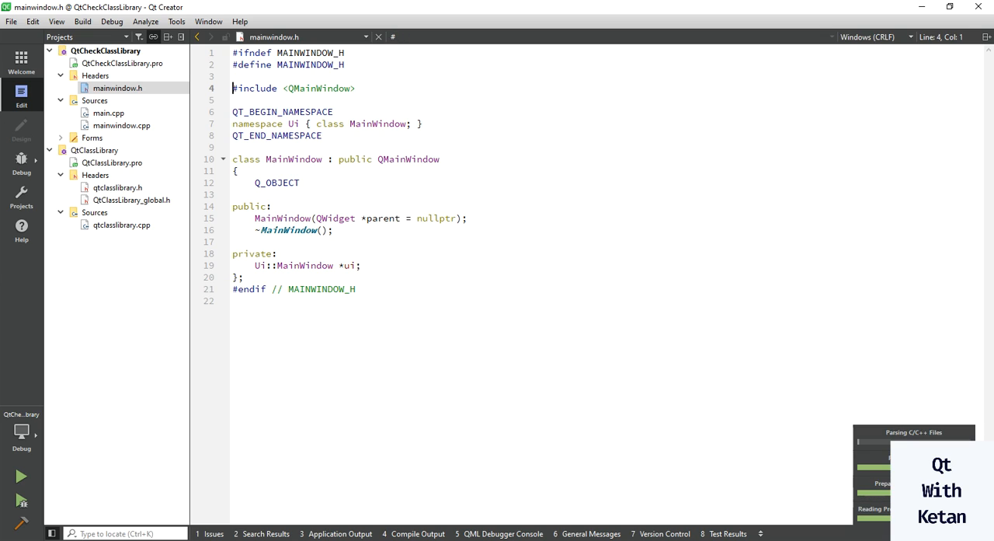
# - Add #include "qtclasslibrary.h" and a private QtClassLibrary *ClassLibrary member in mainwindow.h
pyautogui.write('#include "')
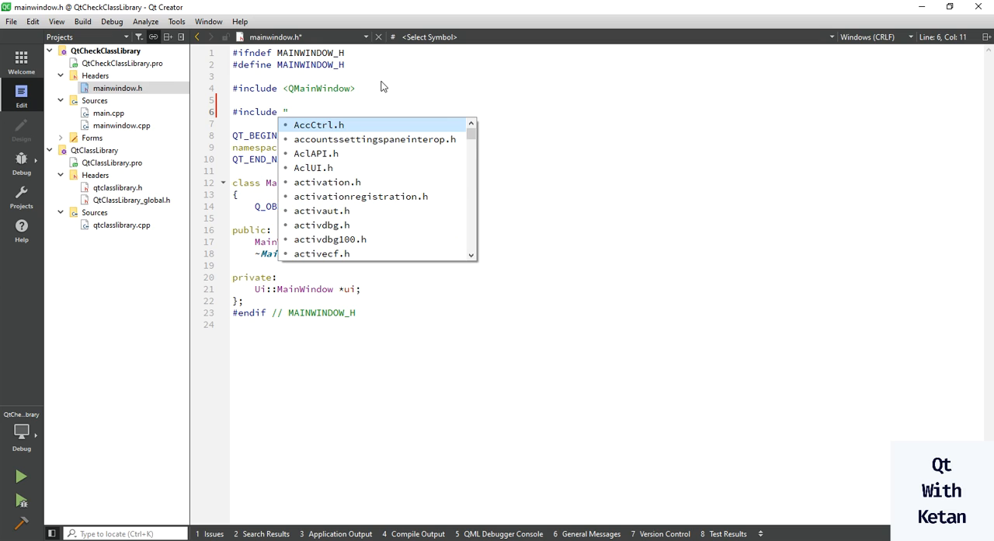
pyautogui.write('qtclasslibrary.h"')
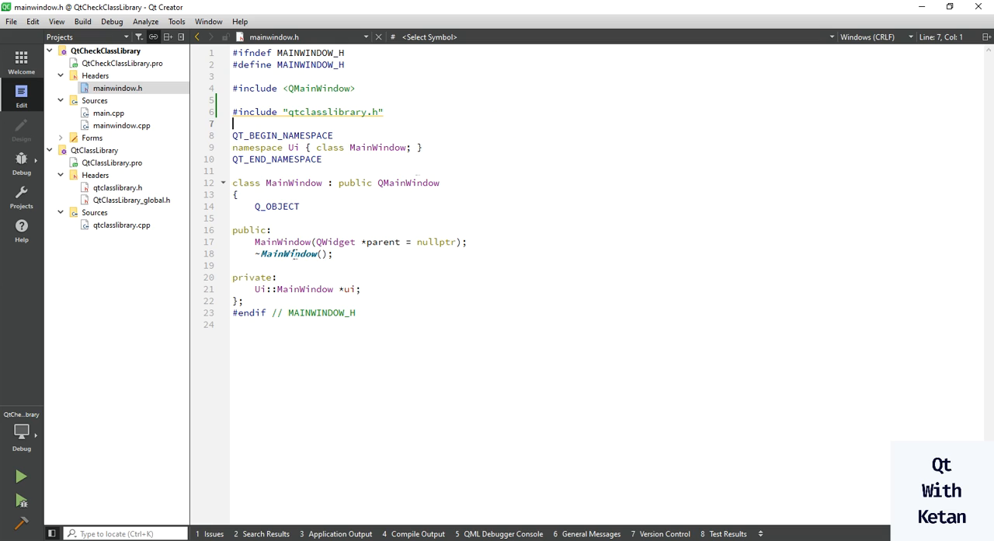
pyautogui.click(361, 289)
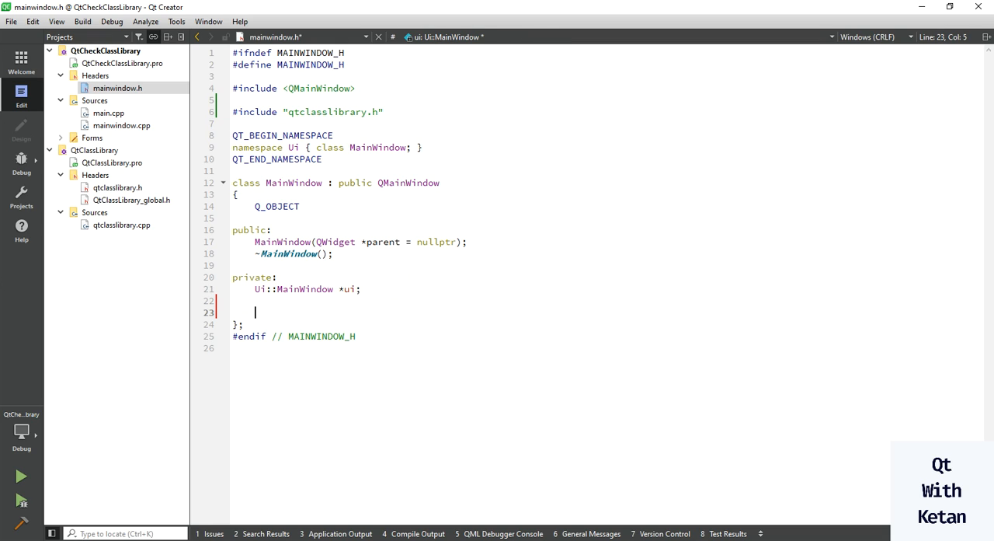
pyautogui.write('QtClass')
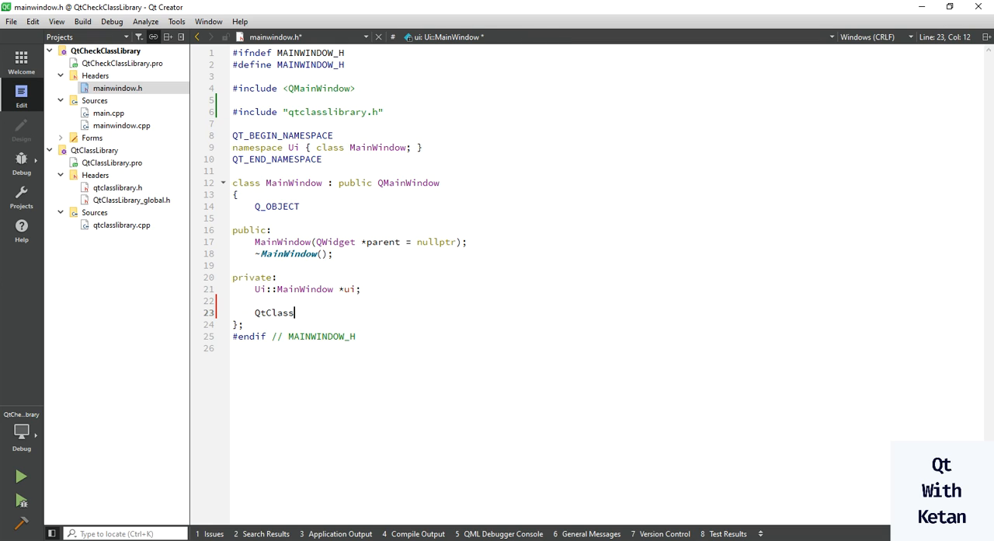
pyautogui.write('Library')
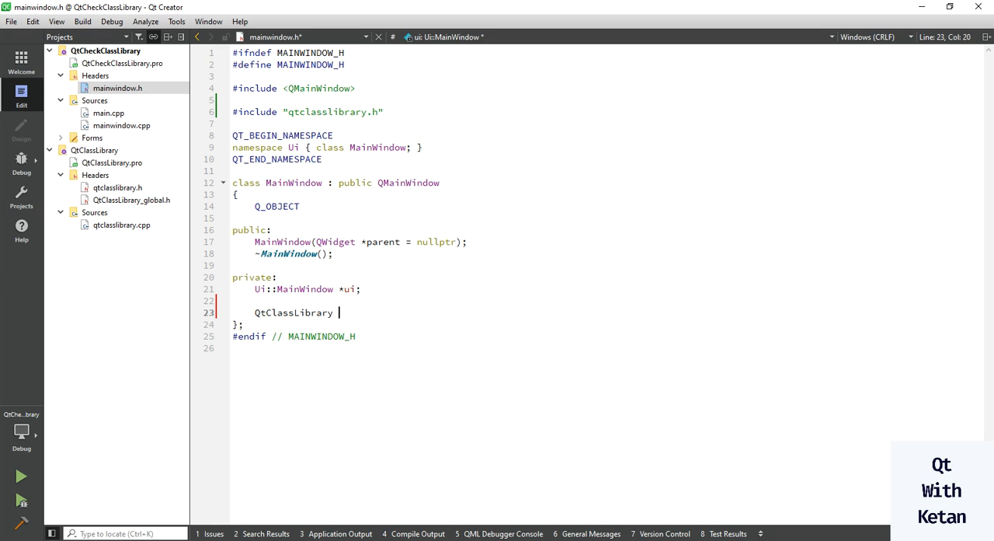
pyautogui.write('*Cla')
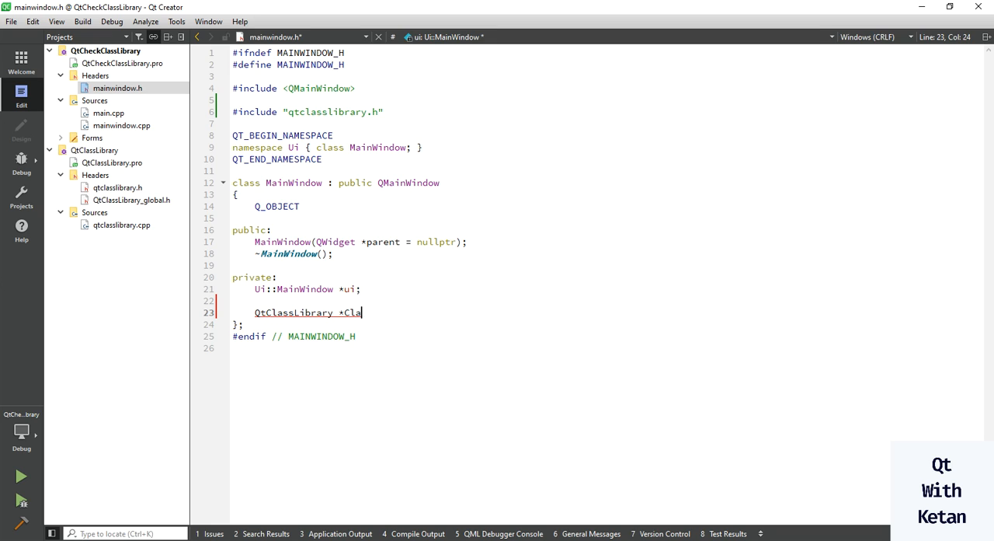
pyautogui.write('ClassLibrary;')
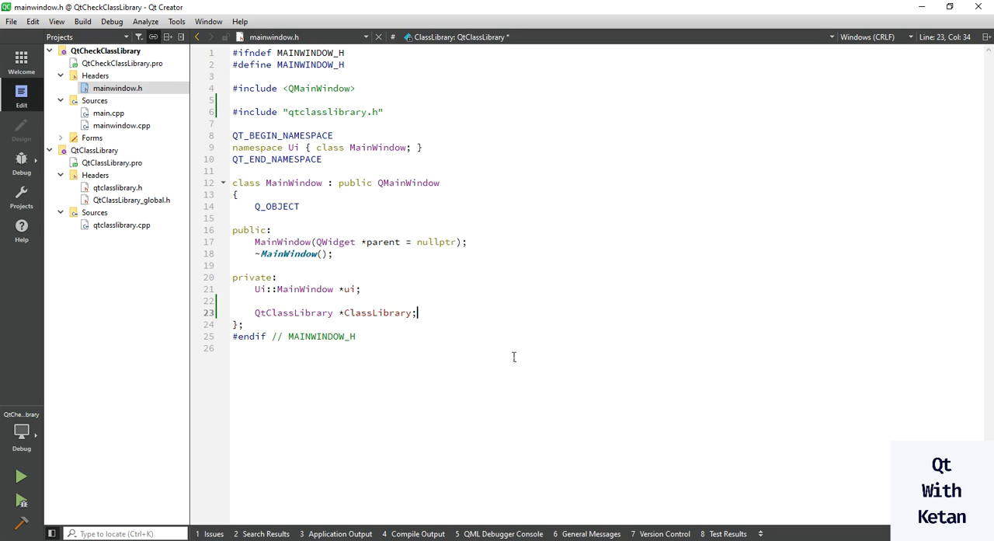
pyautogui.doubleClick(378, 312)
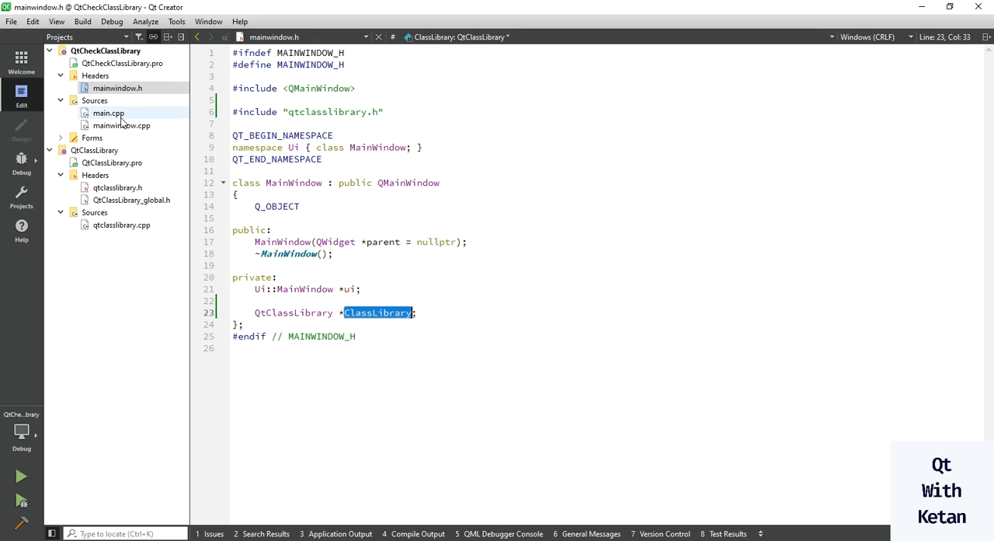
# - In the MainWindow constructor write ClassLibrary = new QtClassLibrary();
pyautogui.click(121, 125)
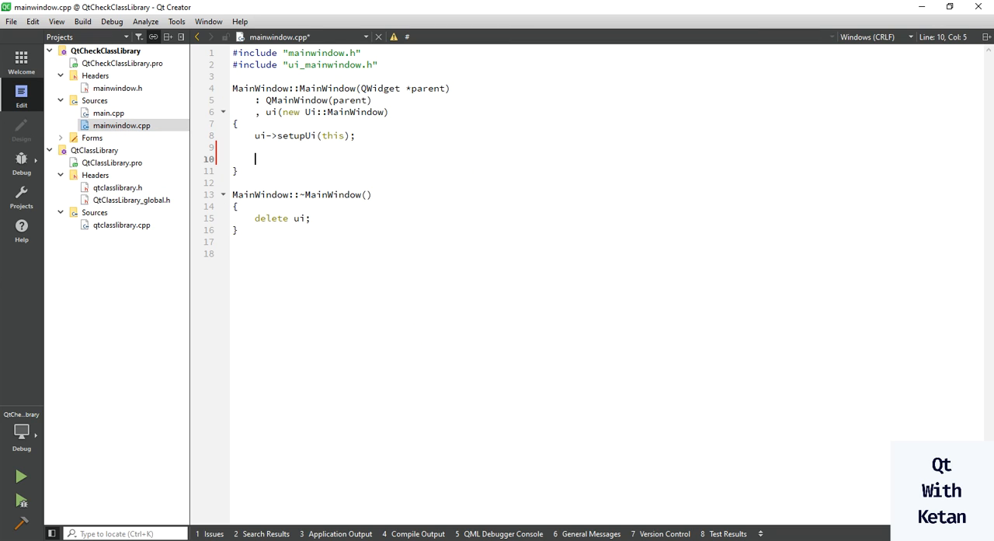
pyautogui.write('ClassLibrary = ne')
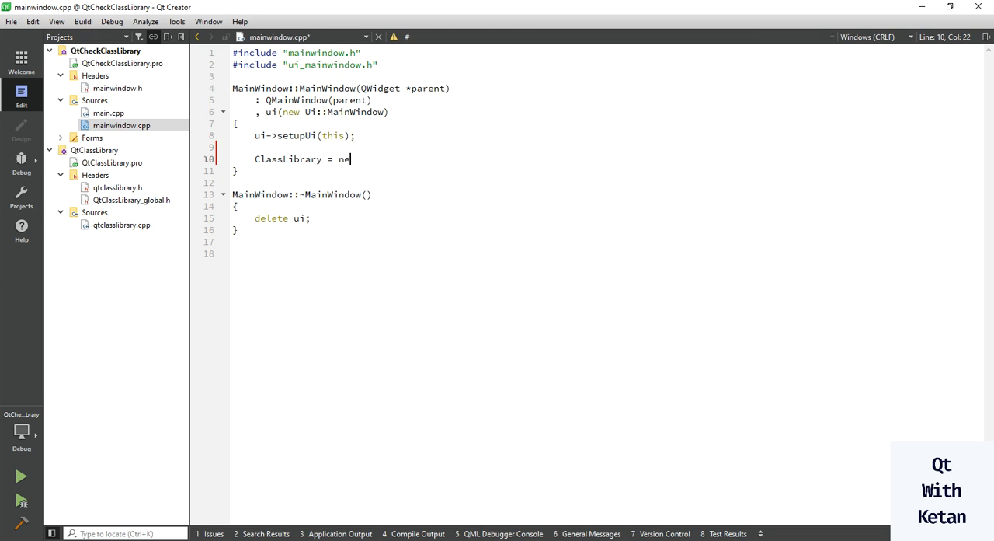
pyautogui.write('QT')
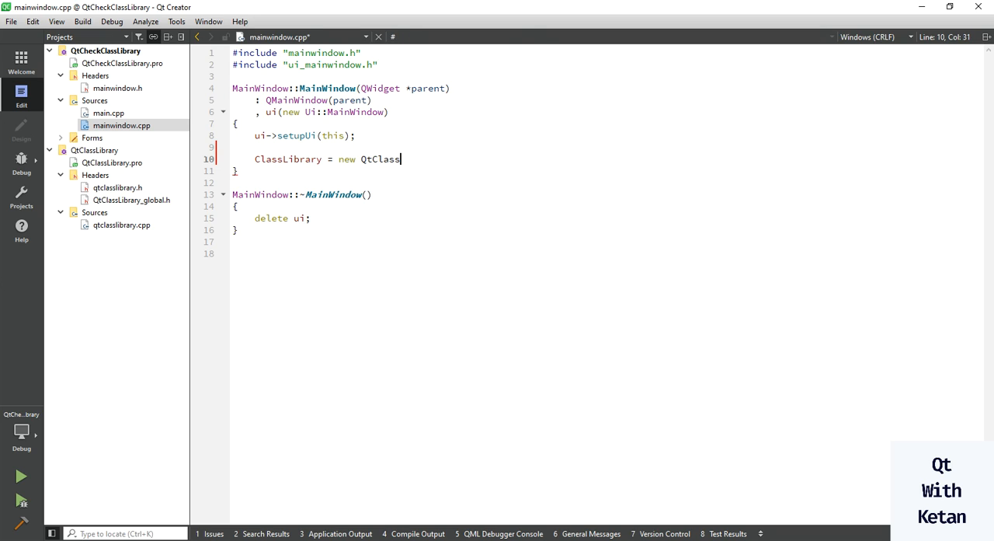
pyautogui.write('Library()')
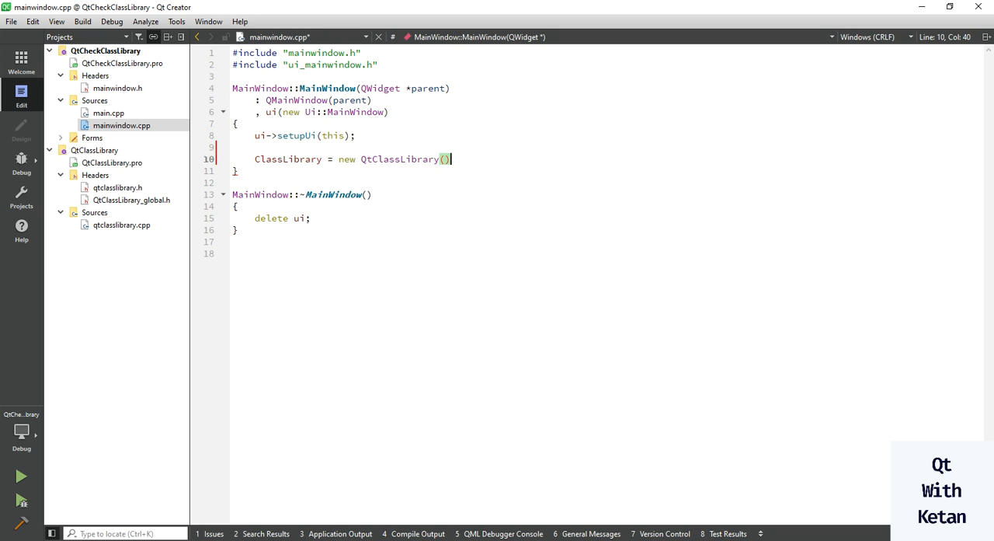
pyautogui.write(';')
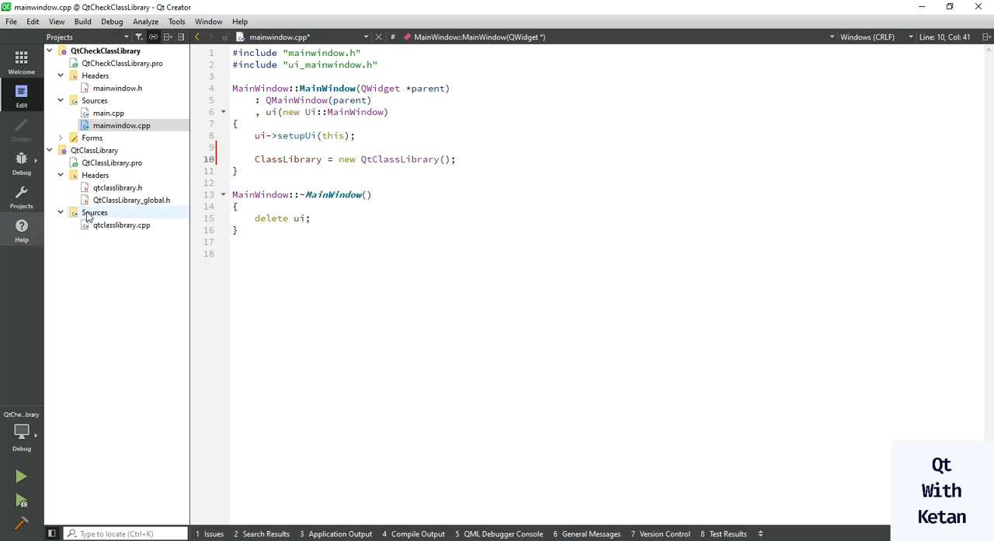
pyautogui.doubleClick(288, 159)
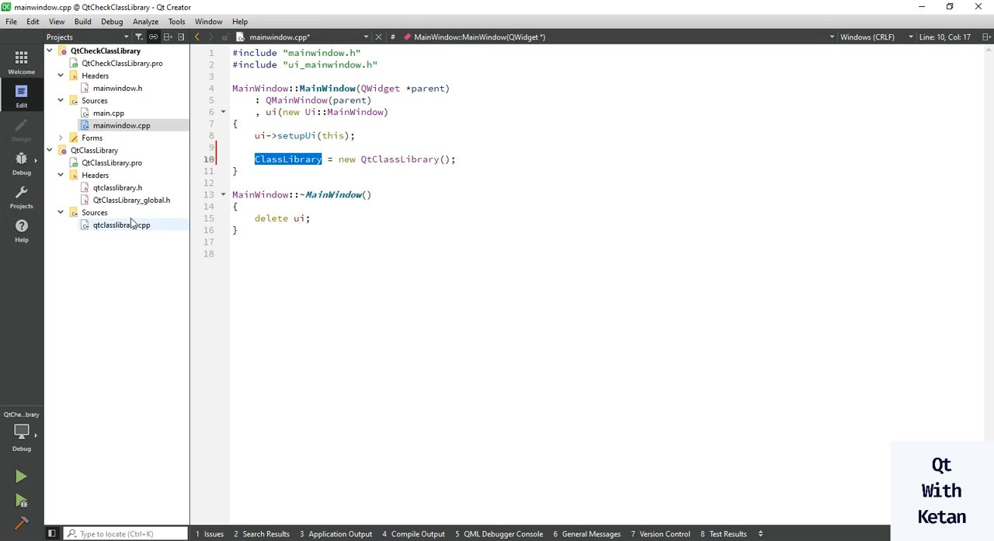
# - Check qtclasslibrary.h and add ClassLibrary->Call_Me(); after the object creation
pyautogui.click(117, 188)
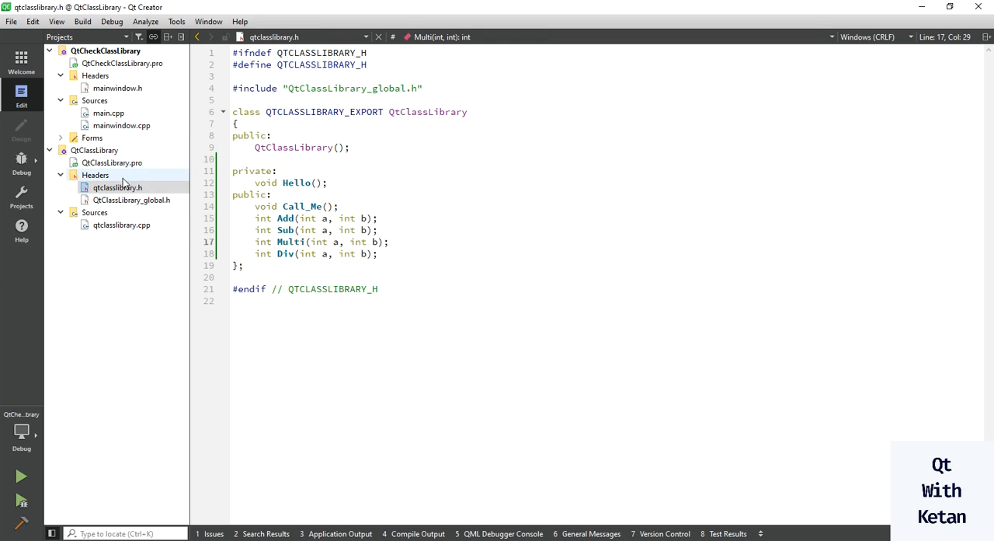
pyautogui.moveTo(232, 170); pyautogui.dragTo(379, 253)
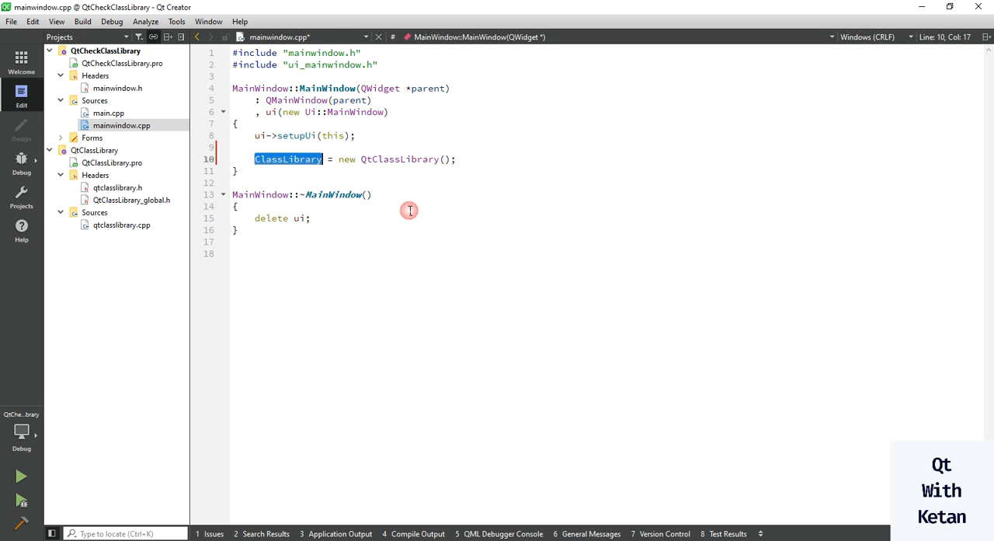
pyautogui.write('ClassLibrary')
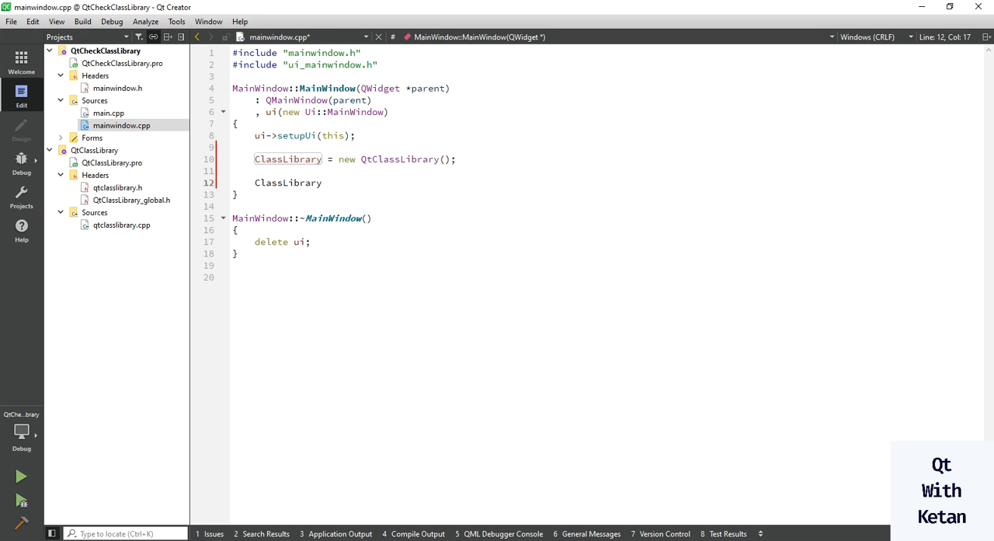
pyautogui.write('->')
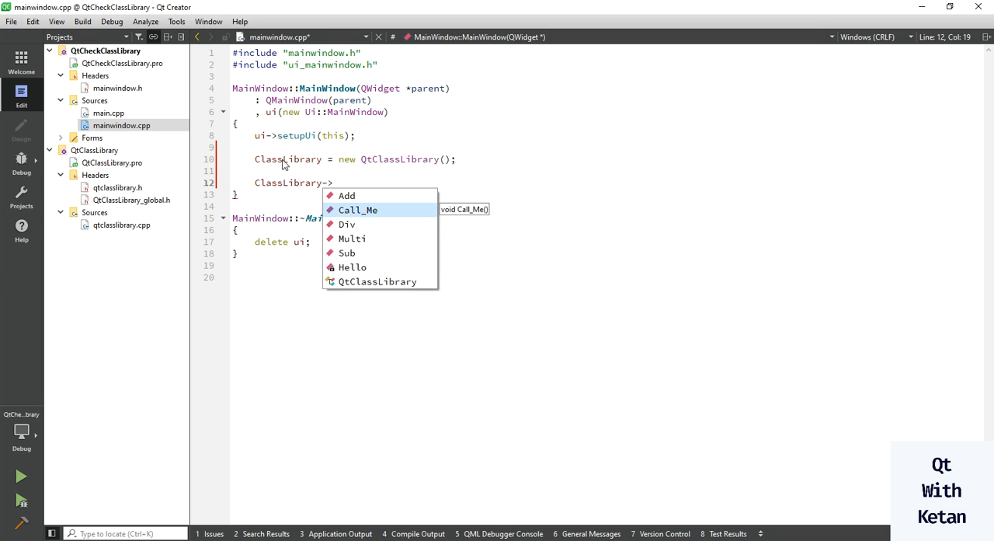
pyautogui.moveTo(352, 266)
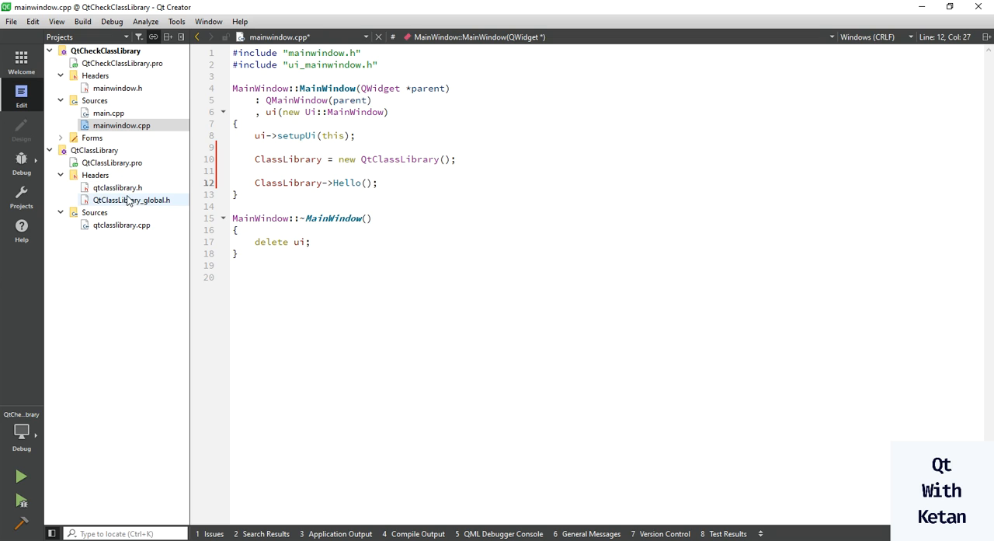
pyautogui.moveTo(116, 188)
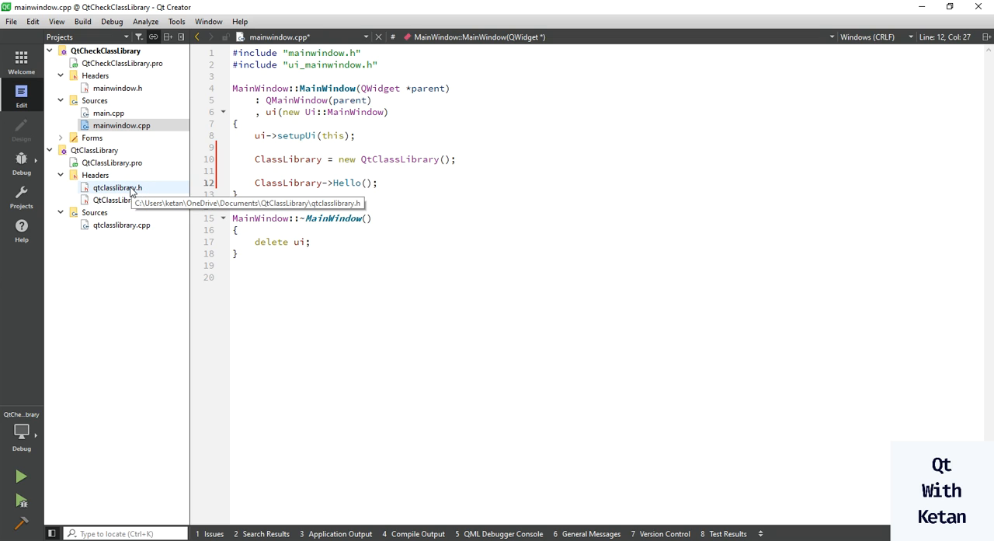
pyautogui.doubleClick(117, 188)
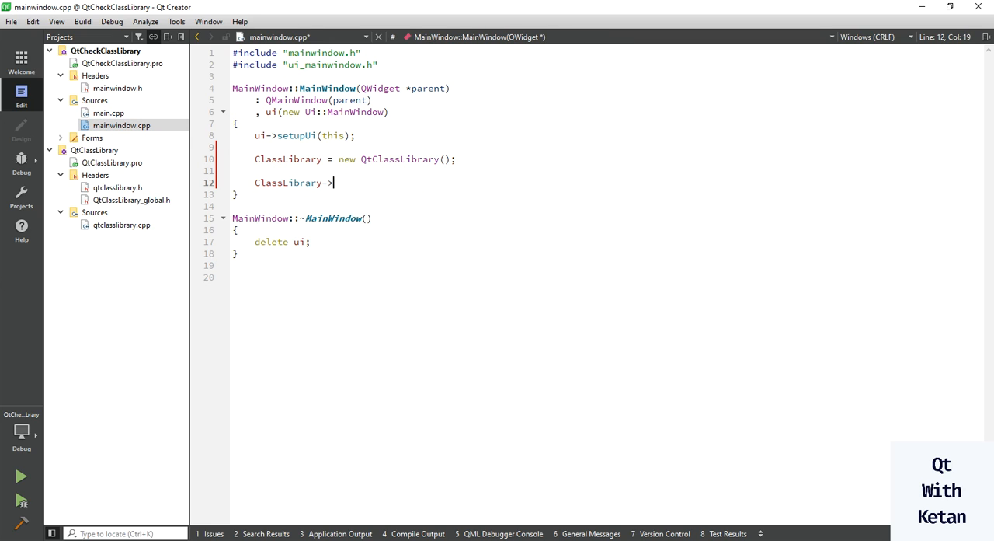
pyautogui.write('Call_Me();')
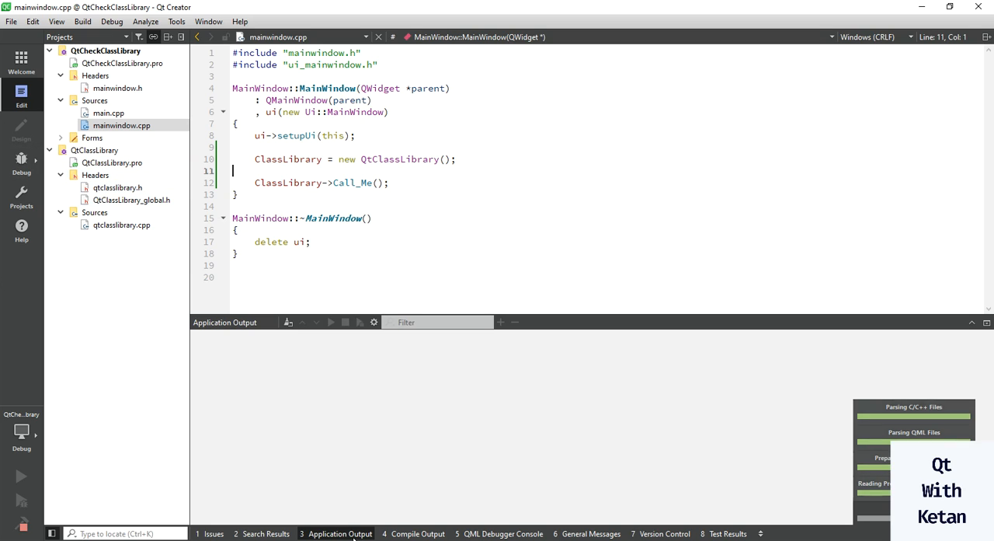
# - Run the app and compare the Hello Class Library / Function Is Public output with qtclasslibrary.cpp
pyautogui.click(121, 225)
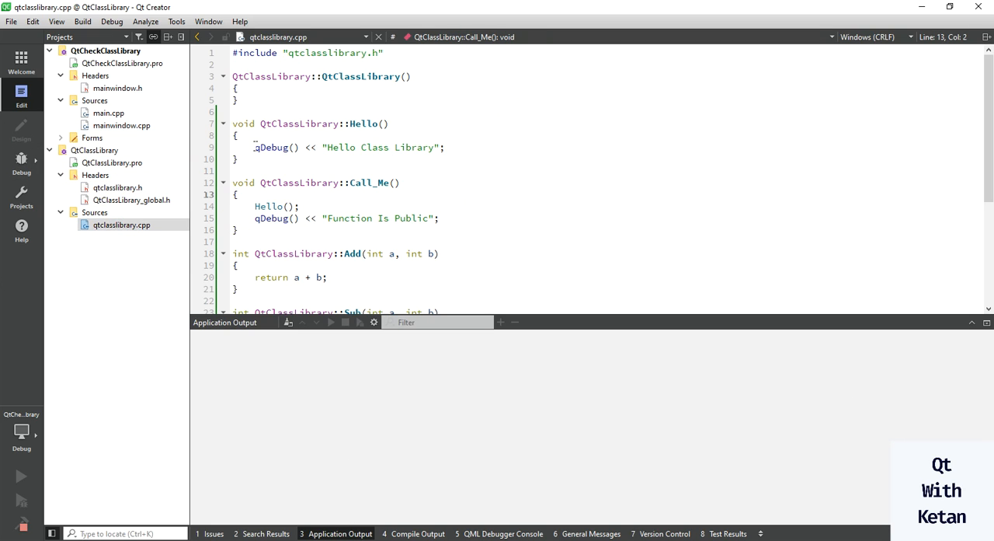
pyautogui.doubleClick(263, 218)
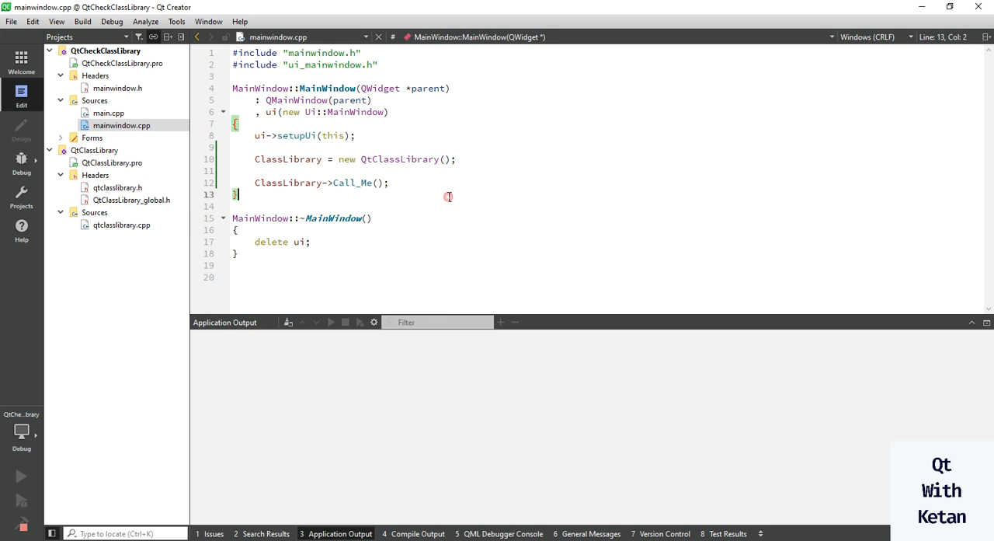
pyautogui.moveTo(454, 419)
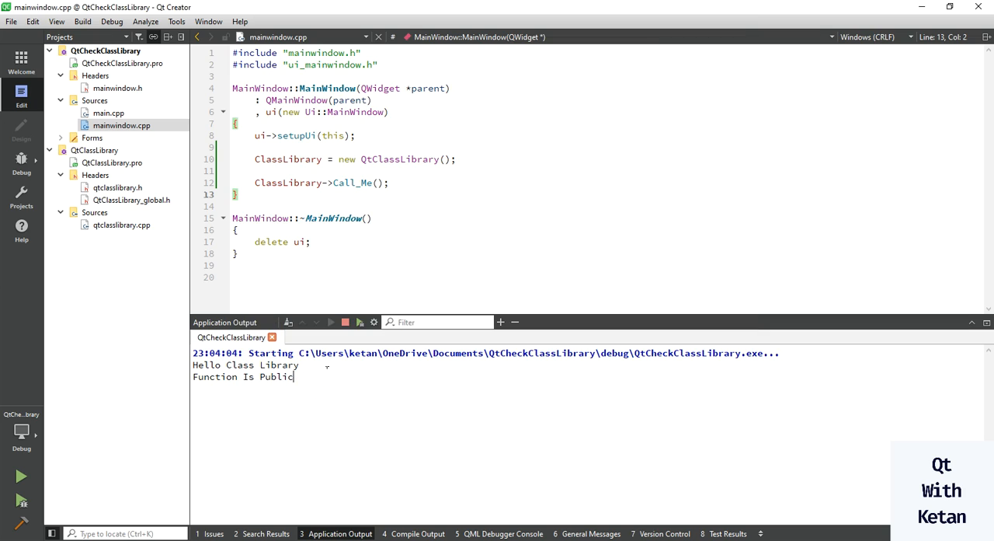
pyautogui.doubleClick(245, 364)
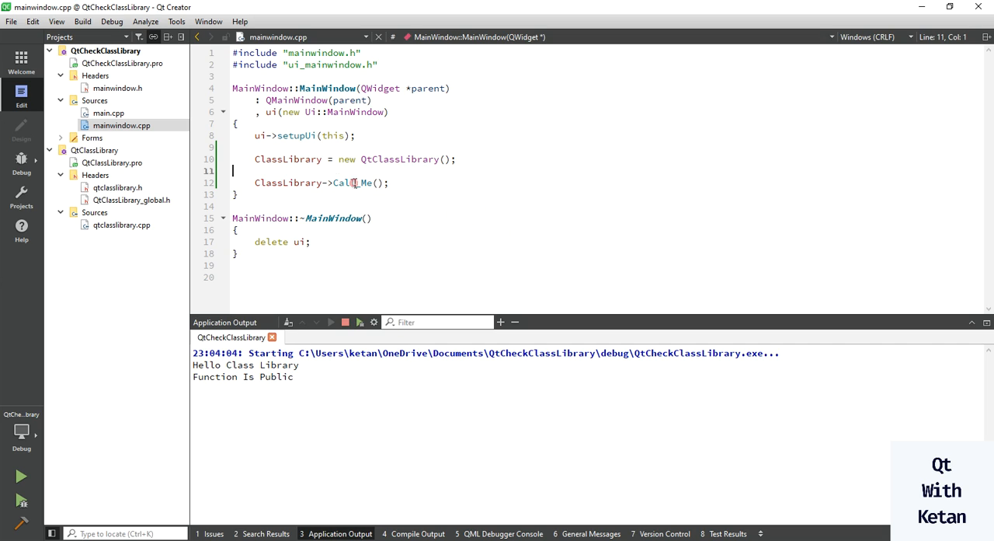
pyautogui.doubleClick(353, 181)
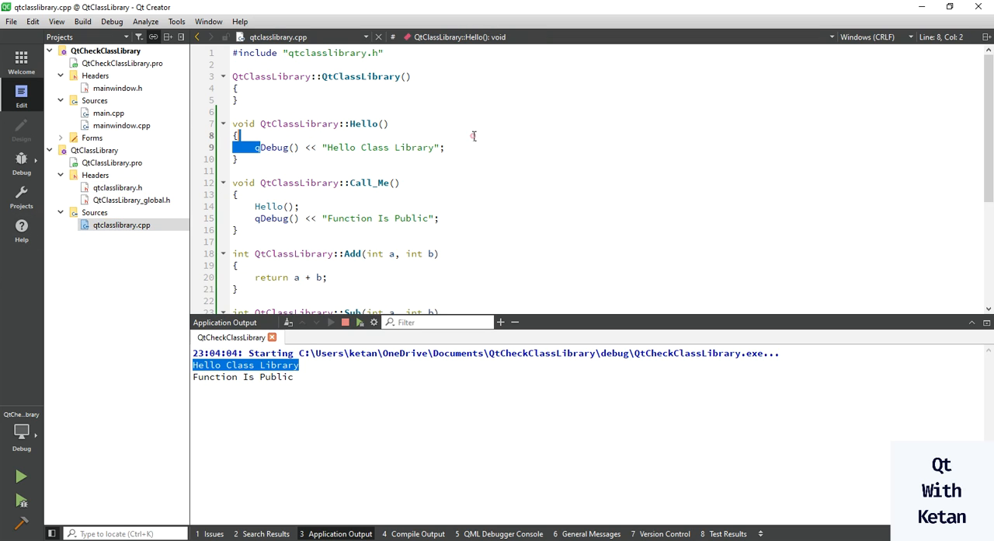
pyautogui.click(118, 187)
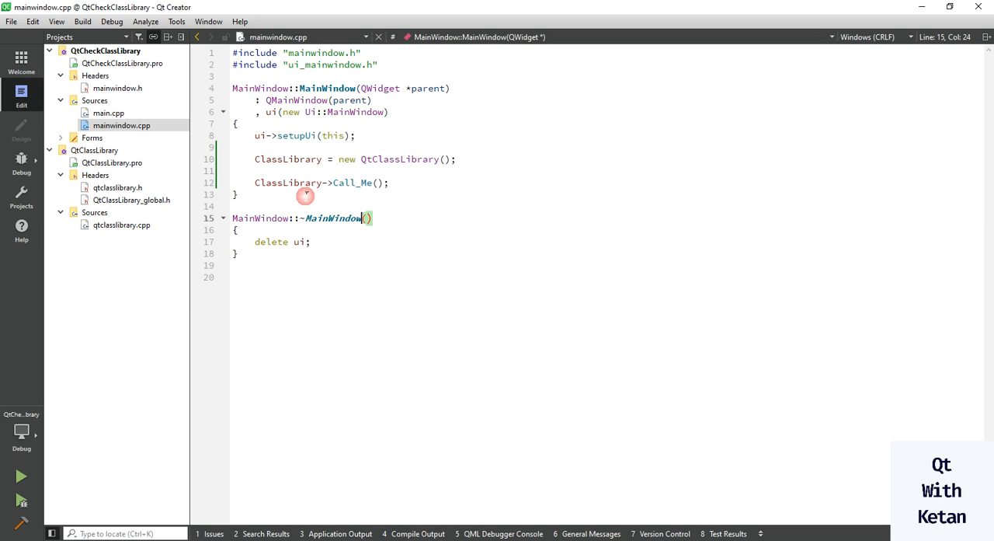
# - Declare int A = 200 and B = 100 and print the Add result via qDebug() << "Add Function : "
pyautogui.write('ClassLibrary')
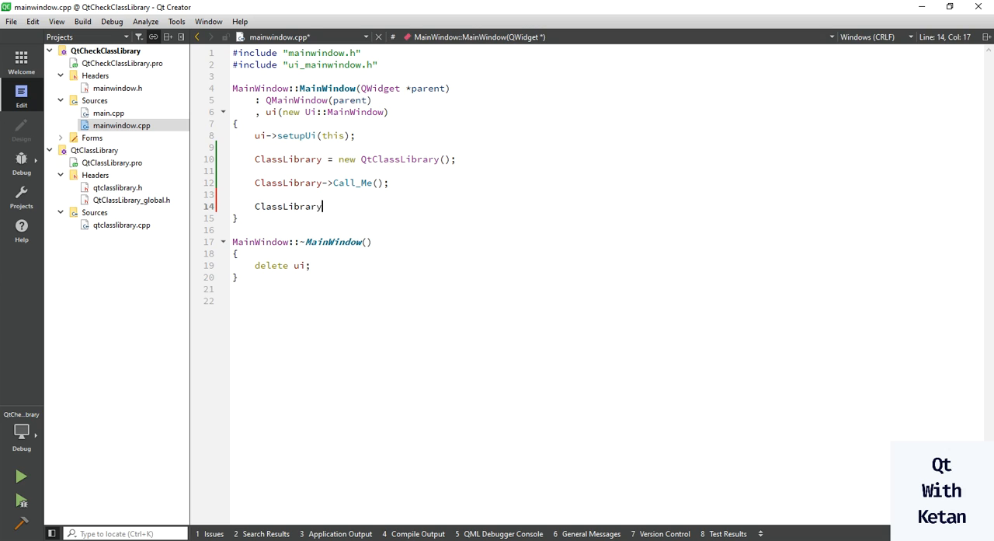
pyautogui.write('->Add(')
pyautogui.write('int')
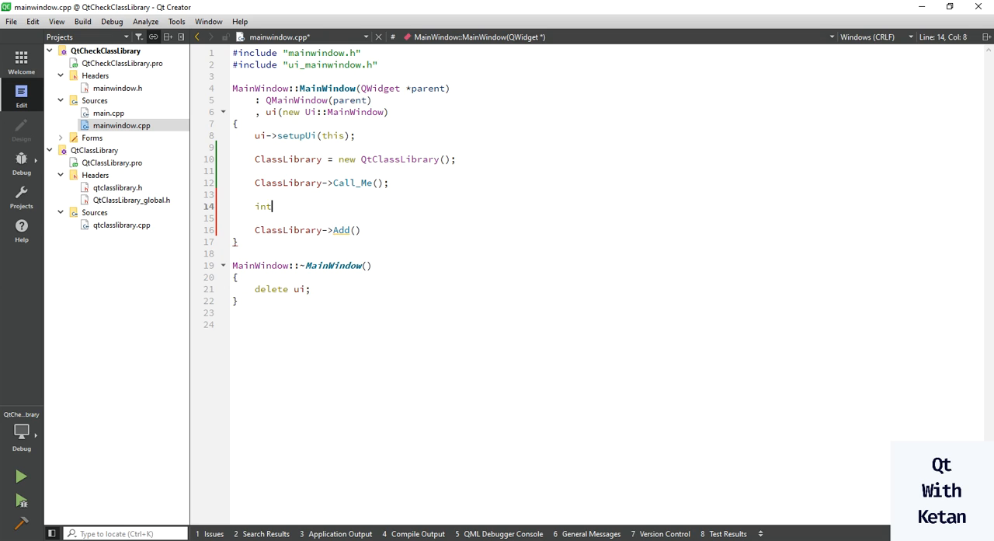
pyautogui.write('A = 100;')
pyautogui.click(560, 217)
pyautogui.write('int B')
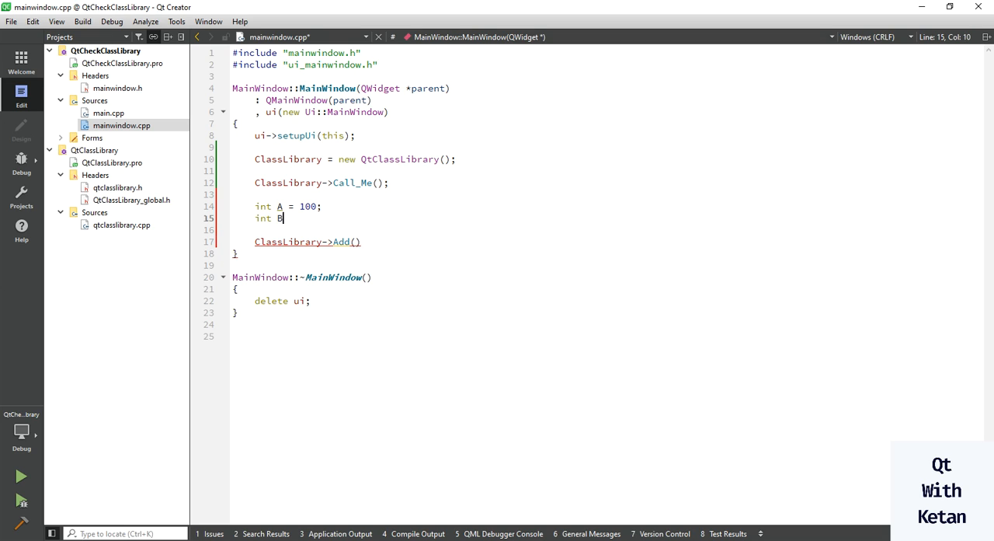
pyautogui.write('= 200')
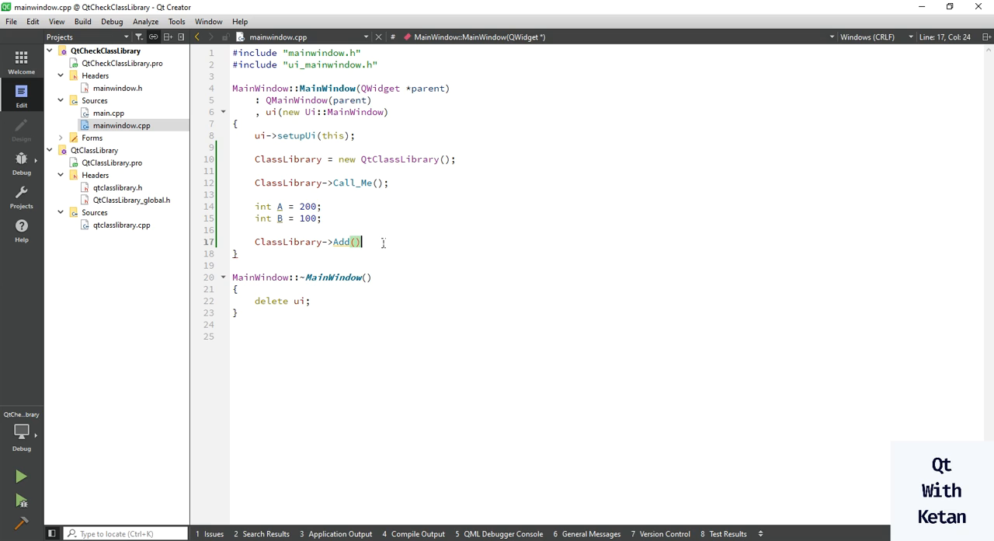
pyautogui.write('A, b')
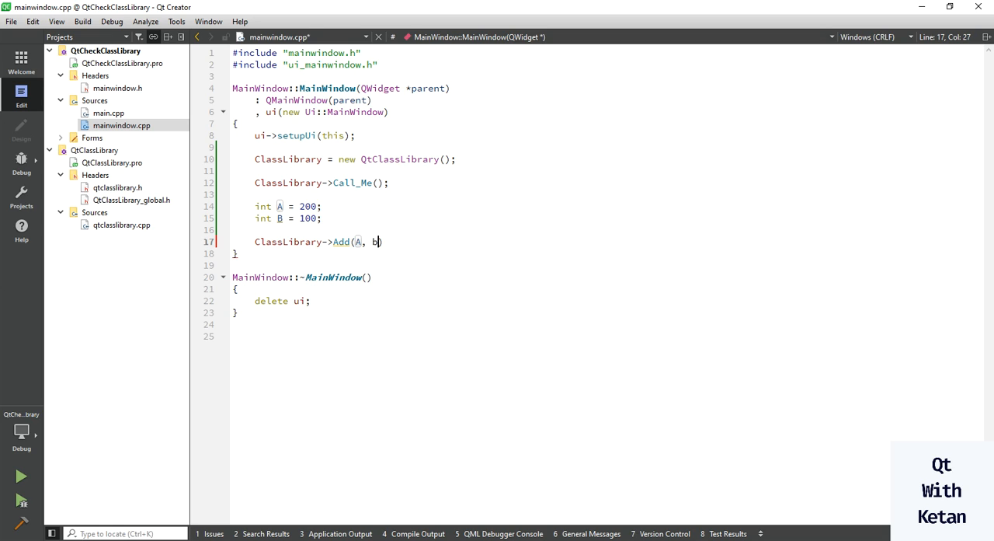
pyautogui.write('qDebug() << "')
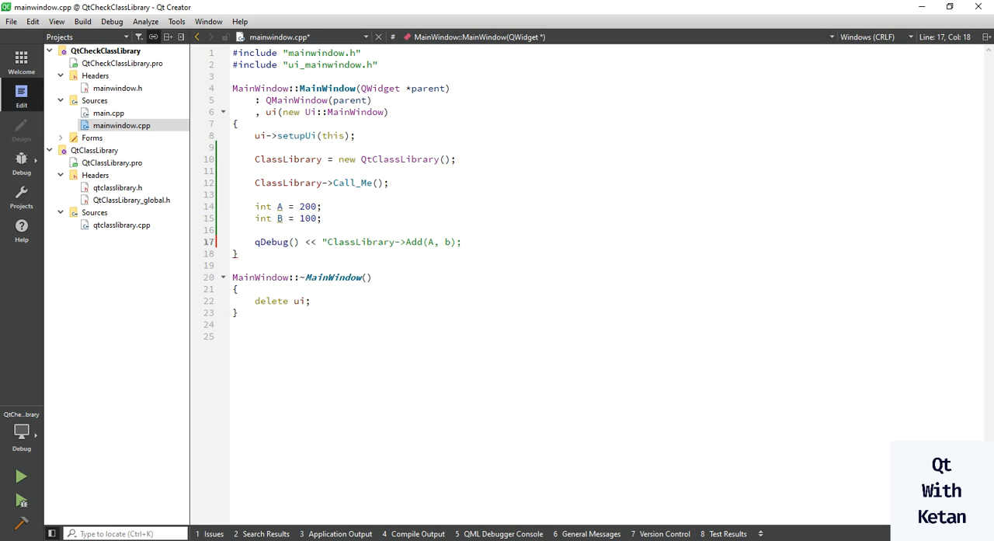
pyautogui.write('Add Func')
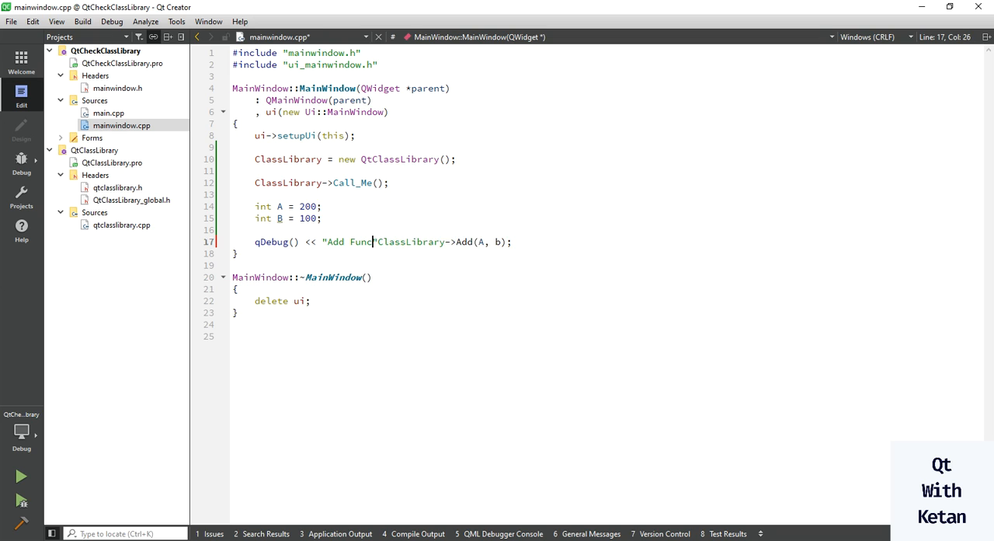
pyautogui.write('tion : "')
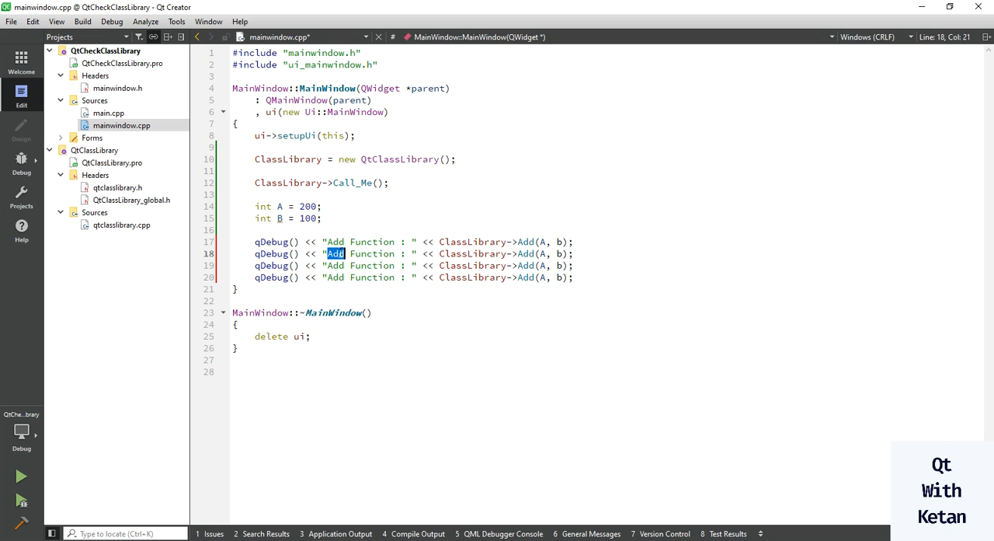
# - Add matching qDebug lines for the Sub, Multi and Div functions
pyautogui.write('Sub')
pyautogui.click(403, 265)
pyautogui.write('Multi')
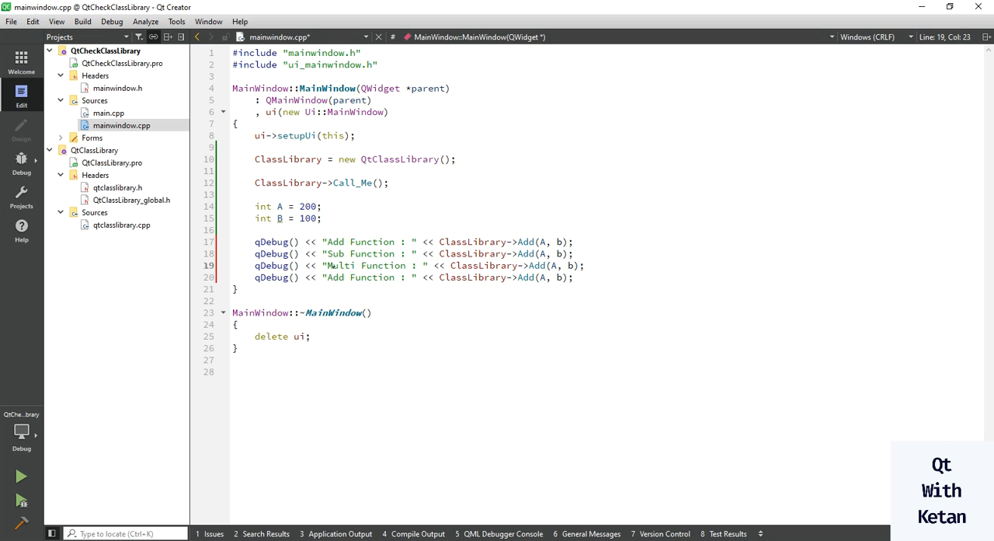
pyautogui.write('Dib')
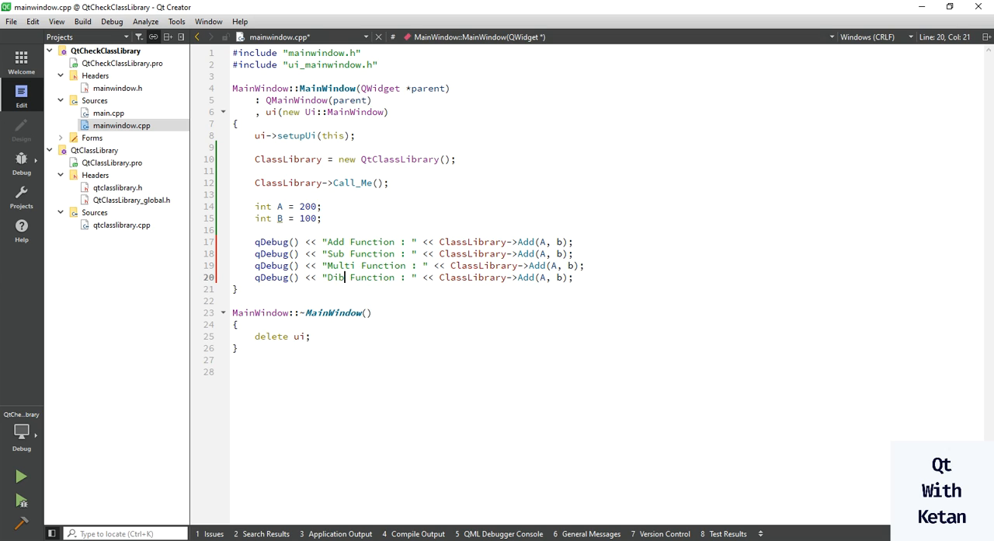
pyautogui.write('v')
pyautogui.click(560, 265)
pyautogui.write('Multi')
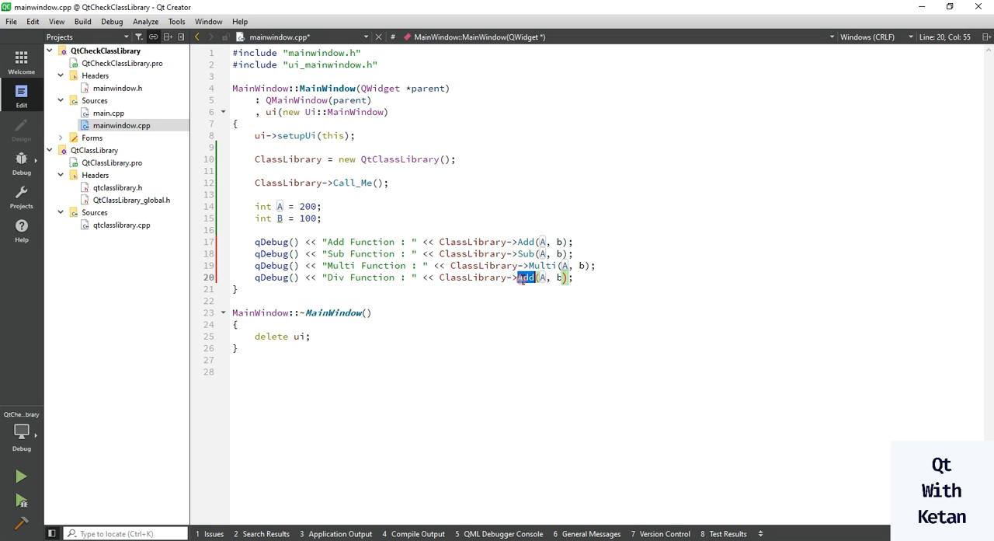
pyautogui.write('Div')
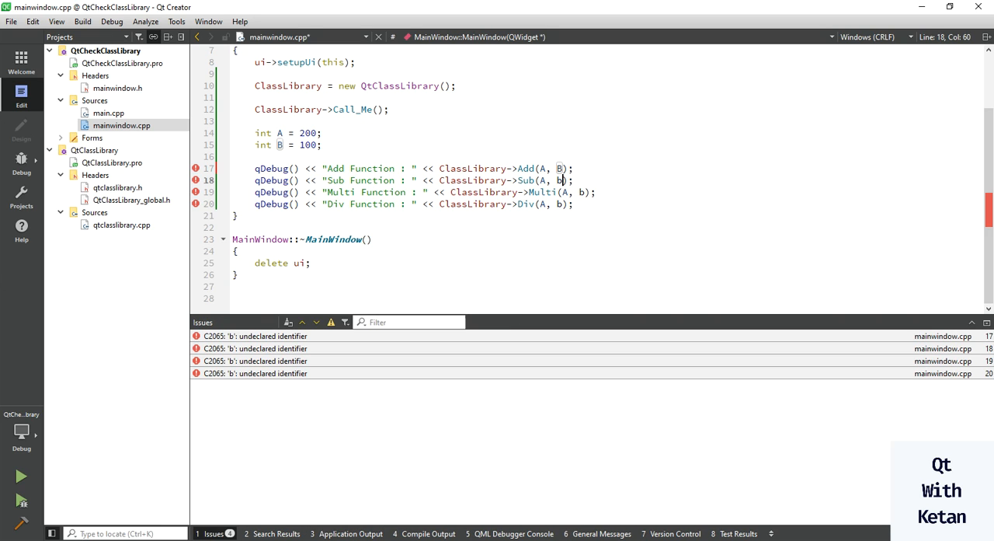
# - Correct the undeclared b argument to B in the qDebug calls
pyautogui.click(584, 192)
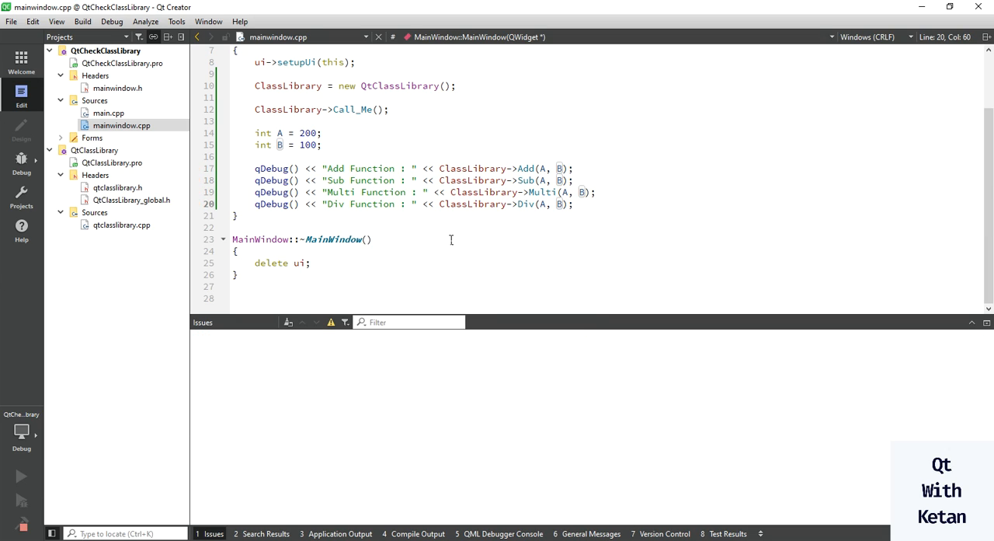
pyautogui.moveTo(552, 220)
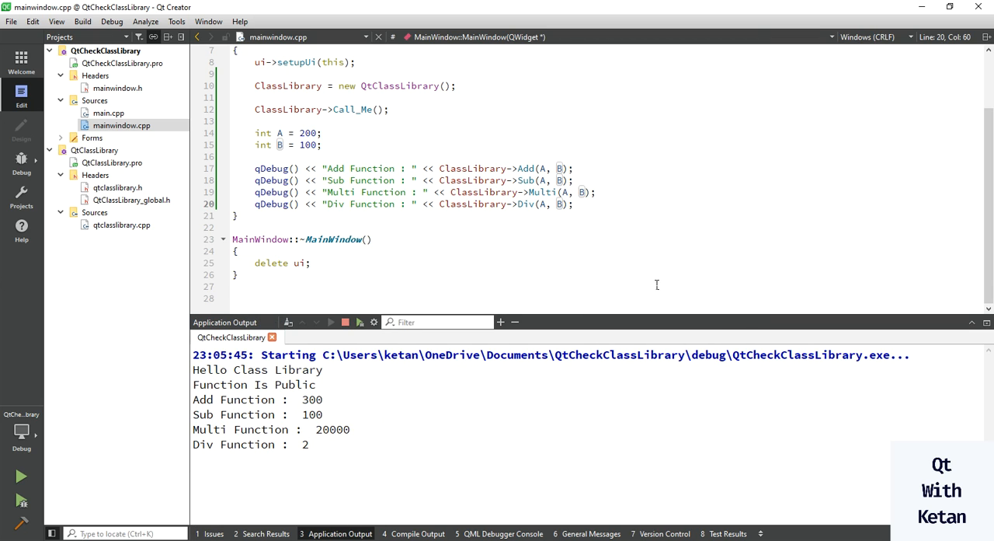
# - Expand the Forms folder in the Projects tree to reveal mainwindow.ui
pyautogui.click(319, 144)
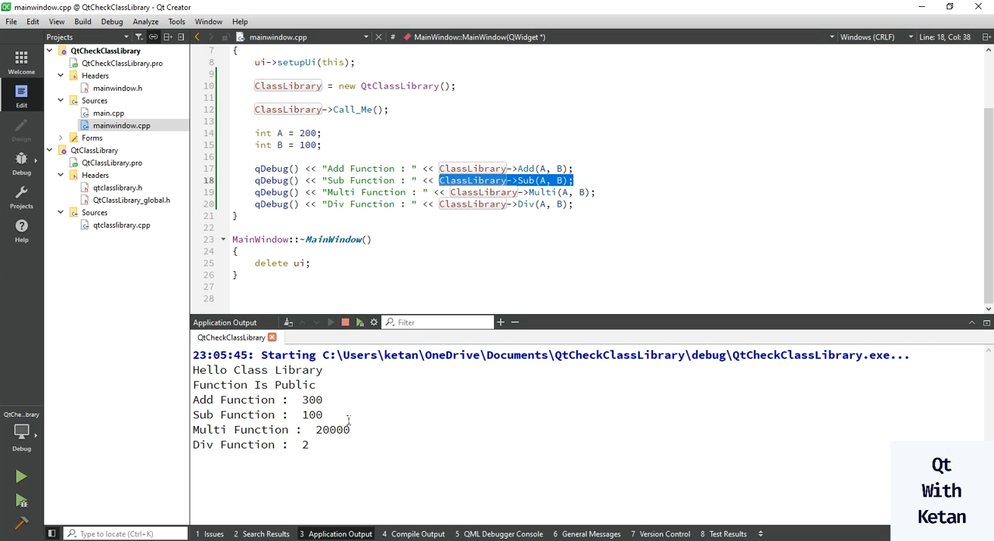
pyautogui.moveTo(409, 397)
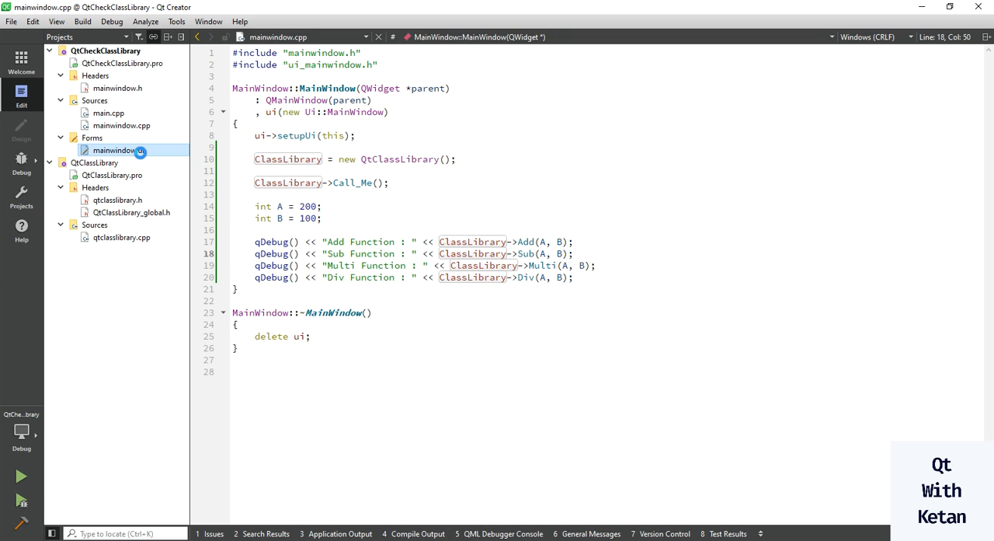
# - Lay out two line edits above a push button on the mainwindow.ui form
pyautogui.doubleClick(115, 150)
pyautogui.write('Line')
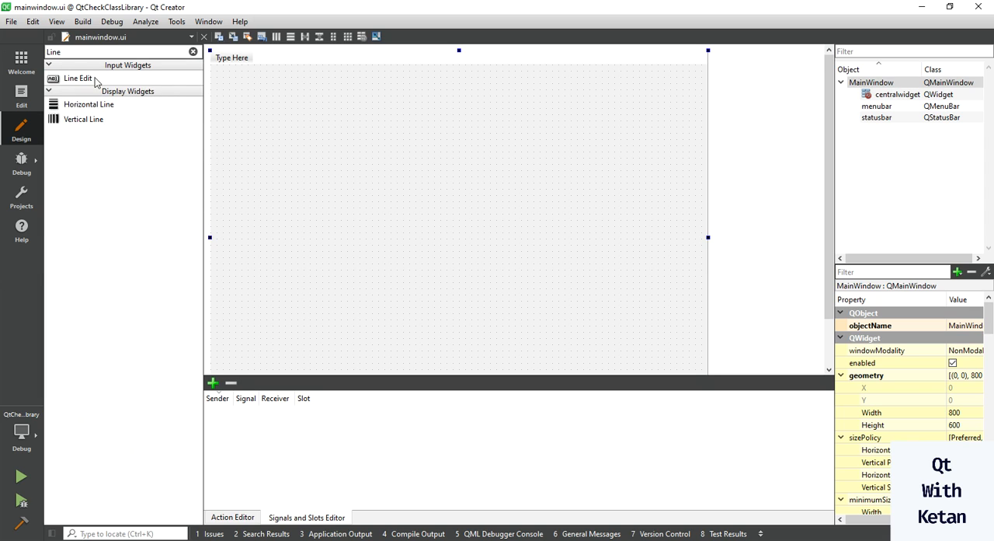
pyautogui.moveTo(78, 78); pyautogui.dragTo(295, 83)
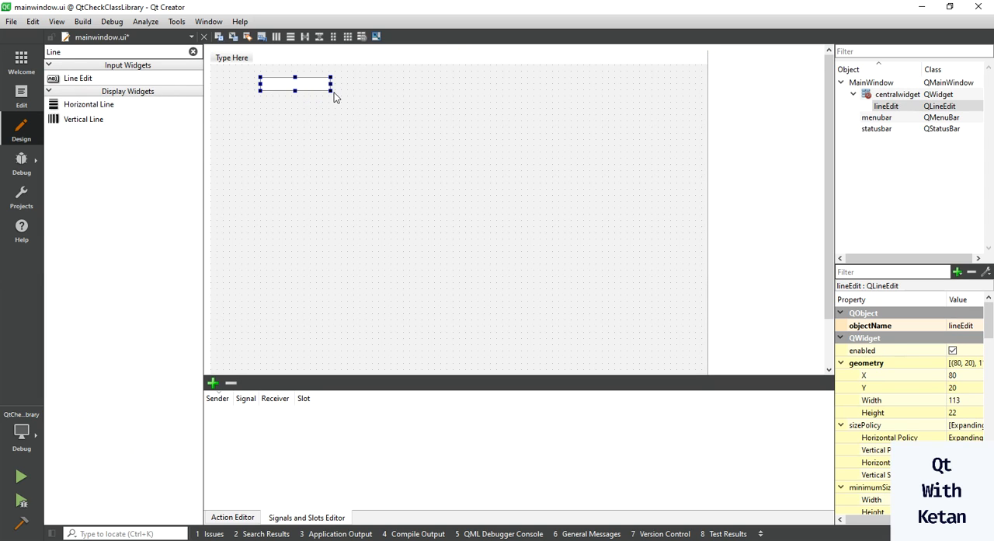
pyautogui.moveTo(330, 92); pyautogui.dragTo(367, 103)
pyautogui.write('Push')
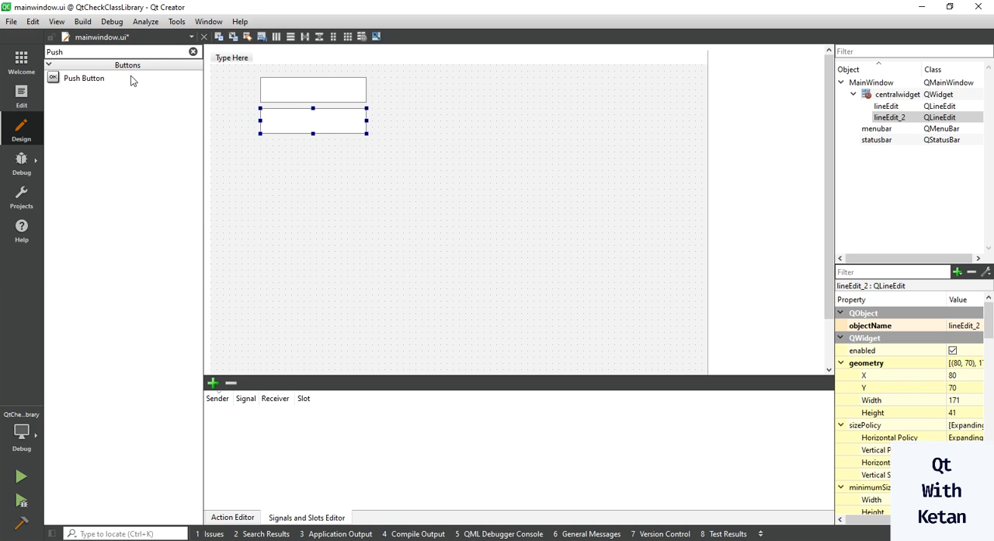
pyautogui.moveTo(84, 78); pyautogui.dragTo(301, 147)
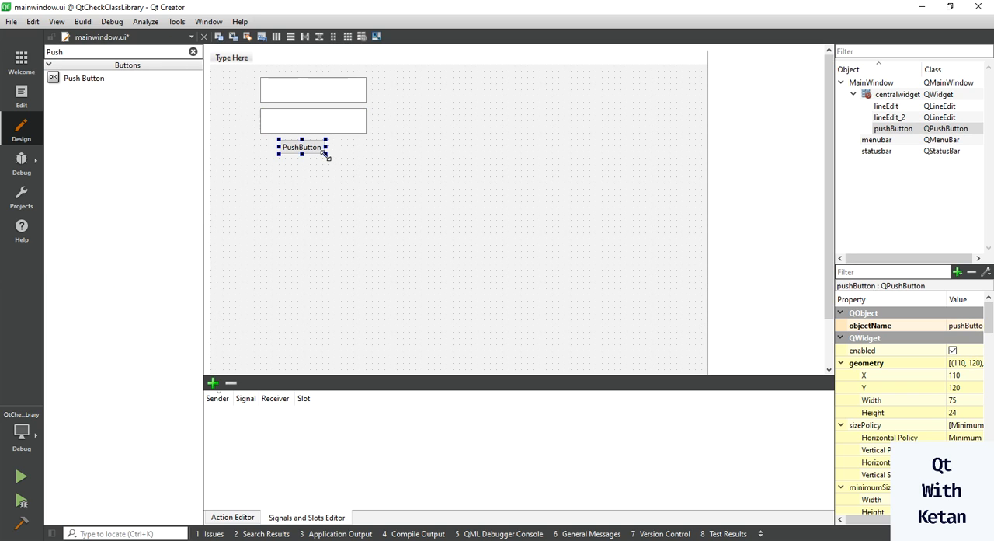
# - Create an empty clicked() slot for the push button in mainwindow.cpp
pyautogui.rightClick(307, 158)
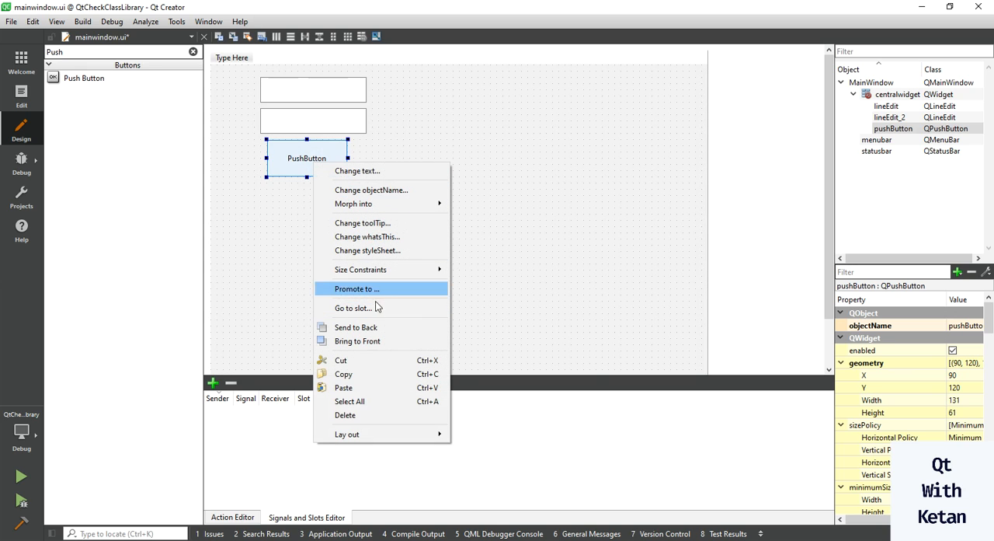
pyautogui.click(351, 307)
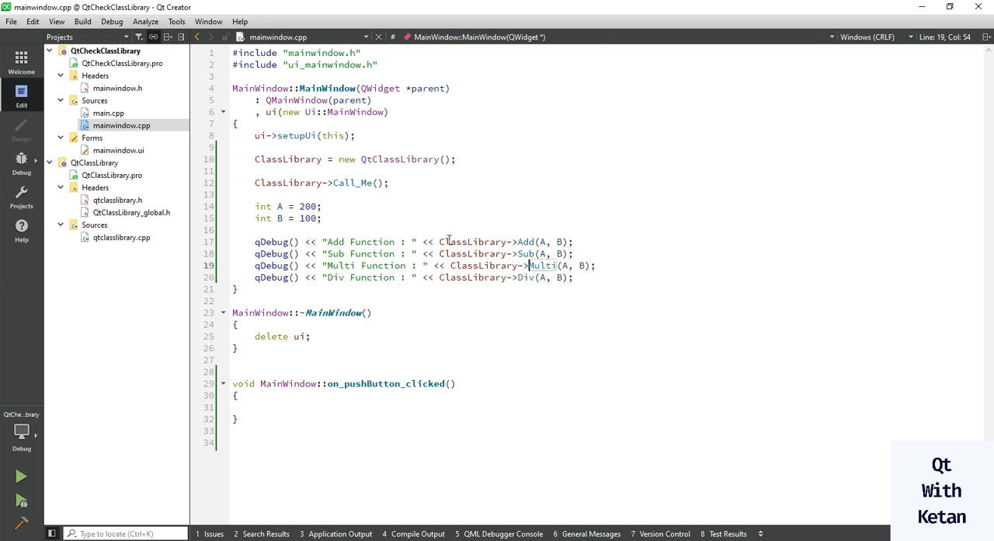
# - Move the four qDebug result lines from the constructor into on_pushButton_clicked
pyautogui.write('ClassLibrary->Add(A, B);')
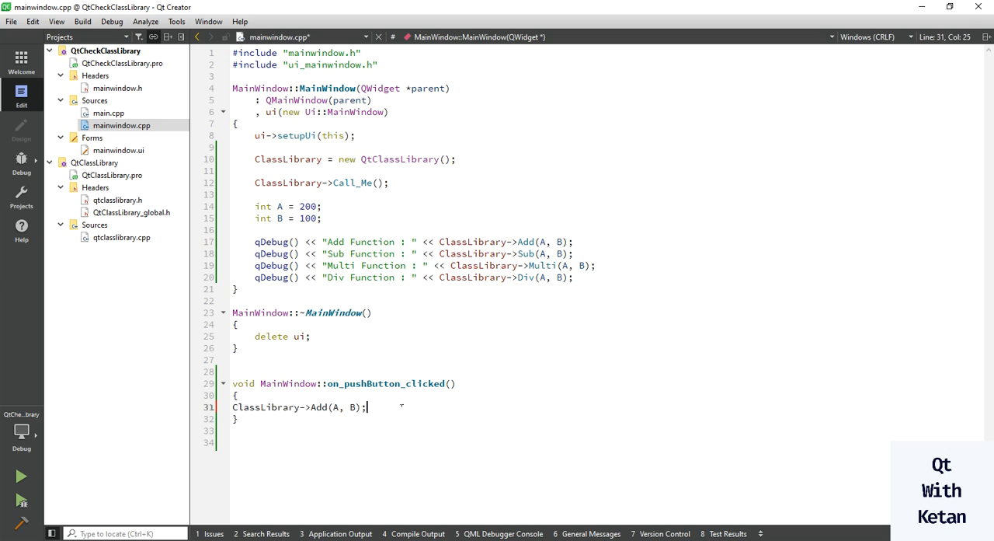
pyautogui.write('qDebug() <<')
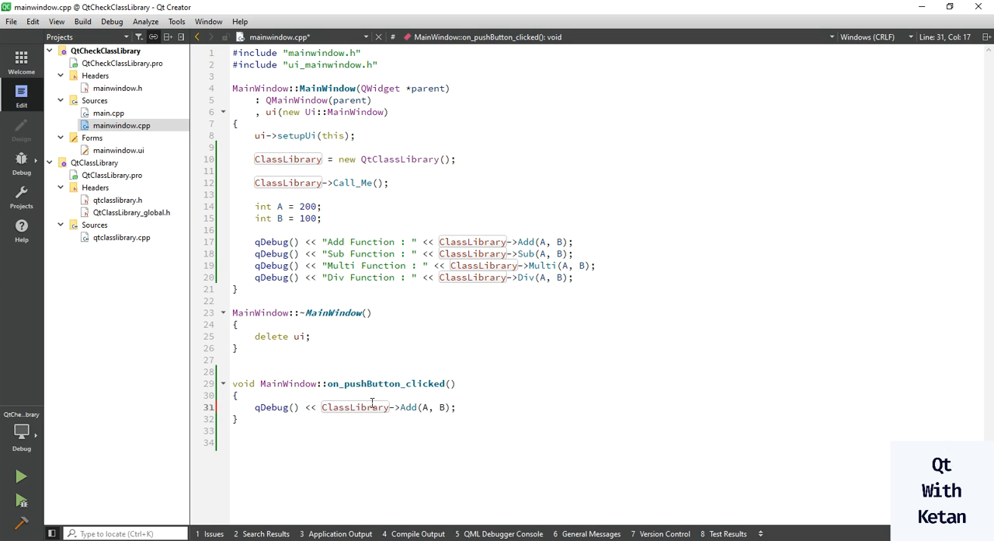
pyautogui.moveTo(254, 241); pyautogui.dragTo(575, 277)
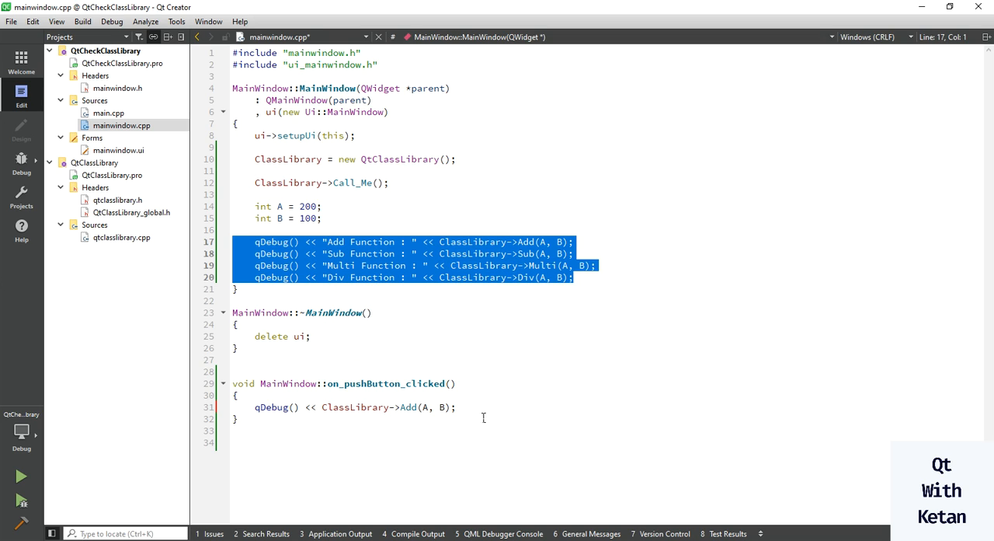
pyautogui.press('Delete')
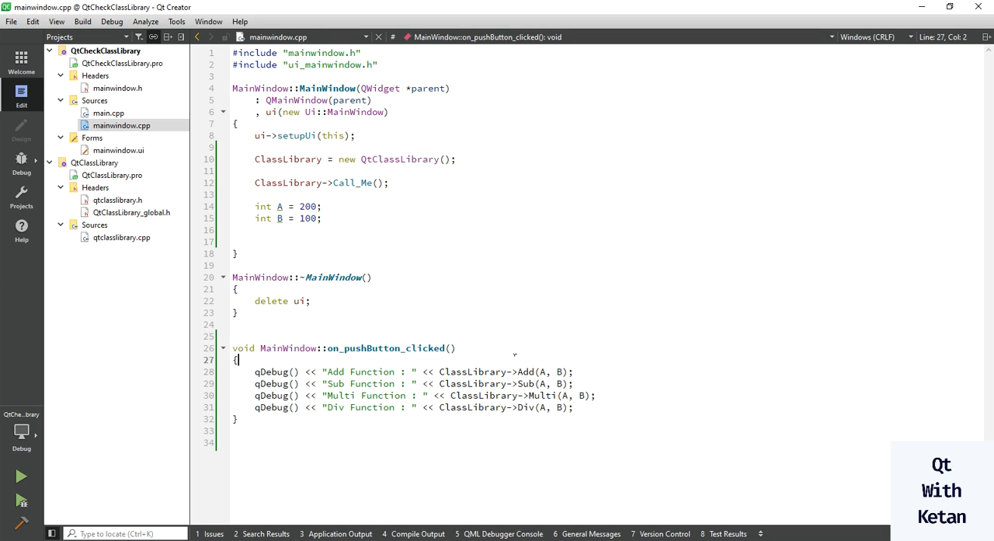
# - Read int A and int B from lineEdit and lineEdit_2 text before the printing statements
pyautogui.write('int A')
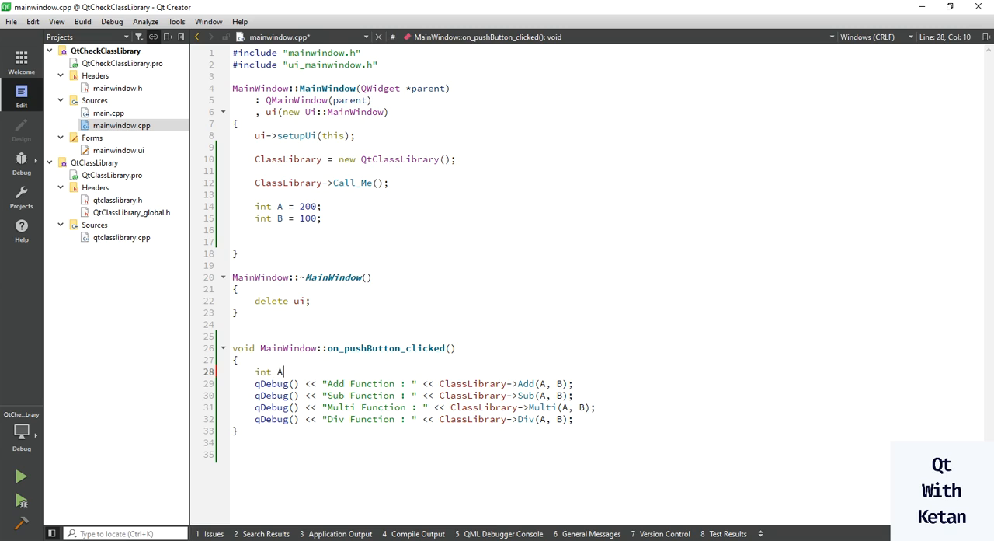
pyautogui.write('= u')
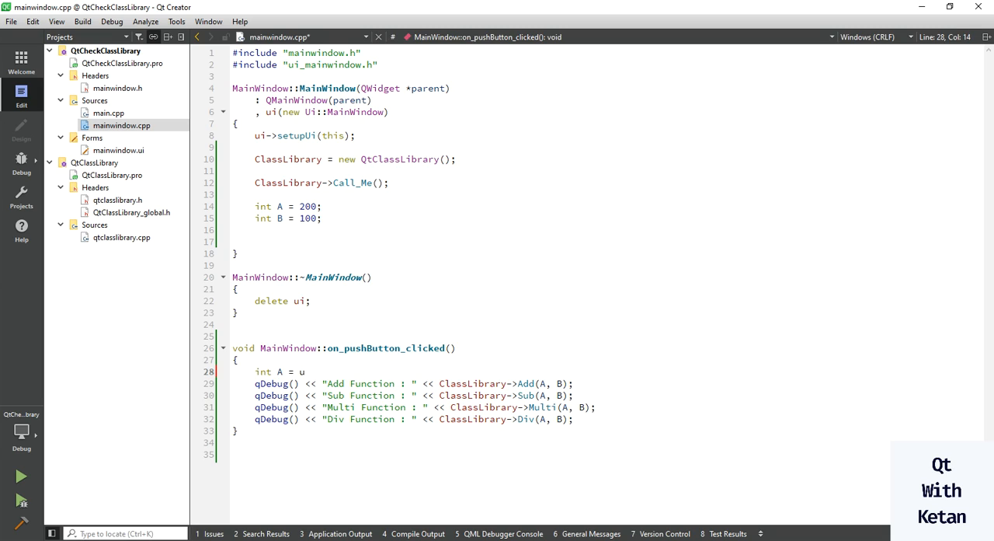
pyautogui.write('i->lineEdit->text().toInt(')
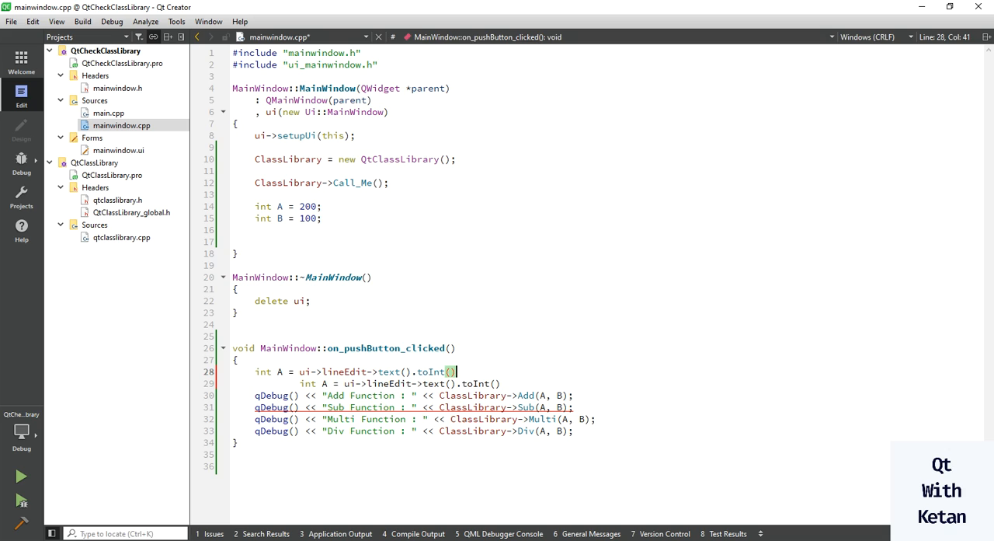
pyautogui.click(277, 383)
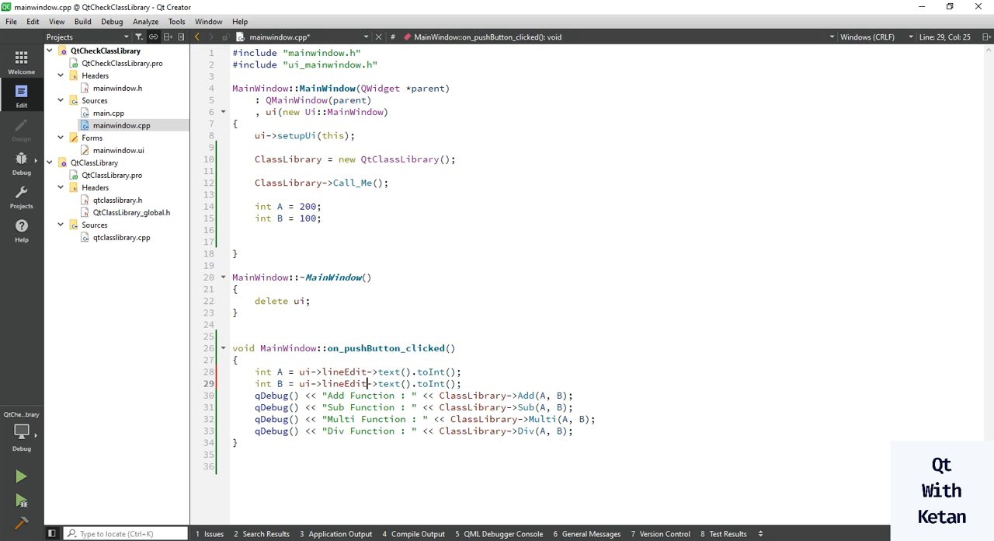
pyautogui.write('_2')
pyautogui.press('Return')
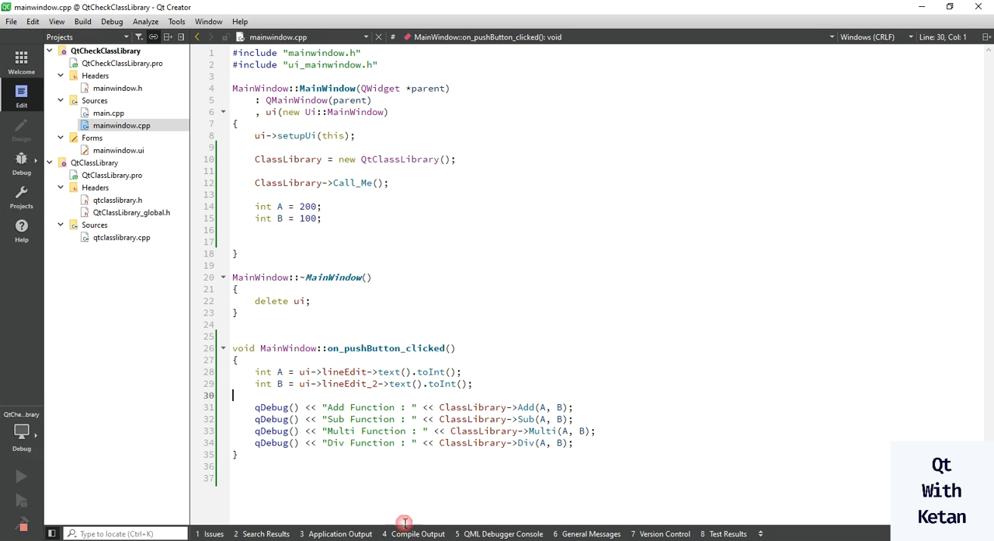
# - Run the project so Application Output shows Hello Class Library and Function Is Public
pyautogui.click(339, 534)
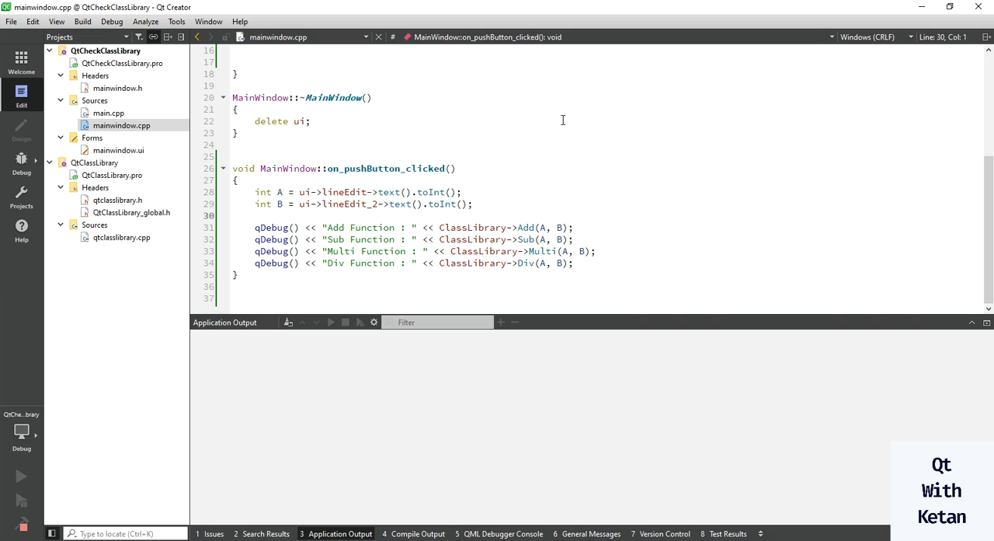
pyautogui.moveTo(405, 271)
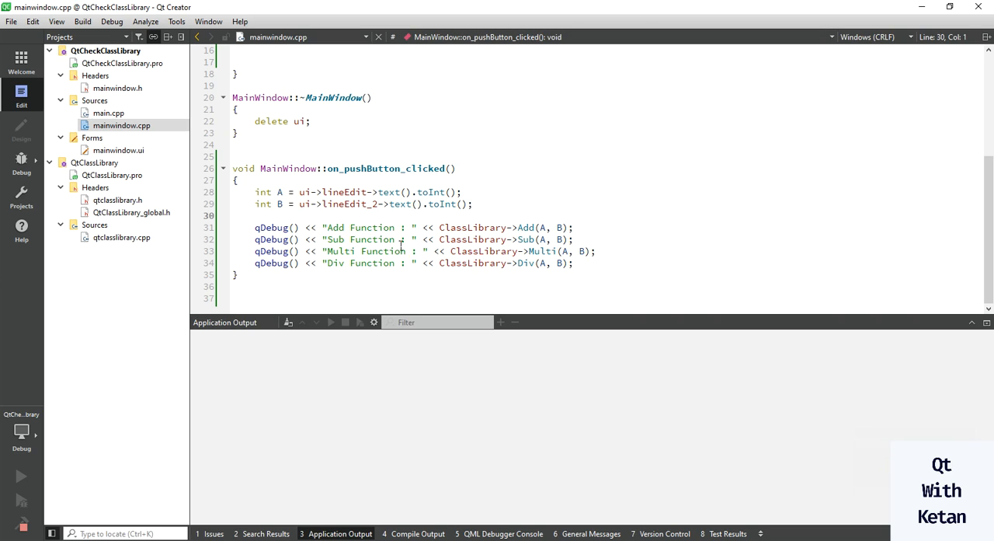
pyautogui.click(233, 215)
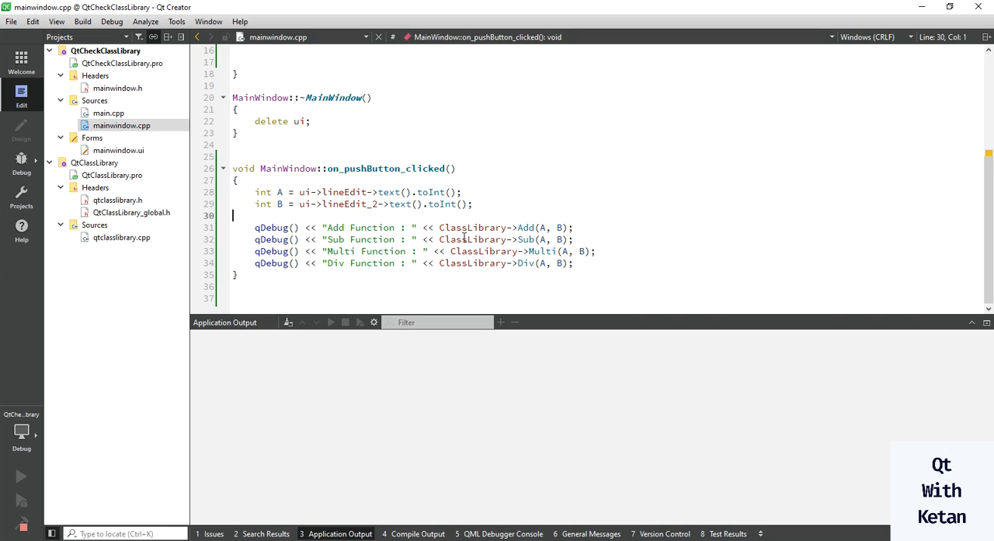
pyautogui.moveTo(490, 238)
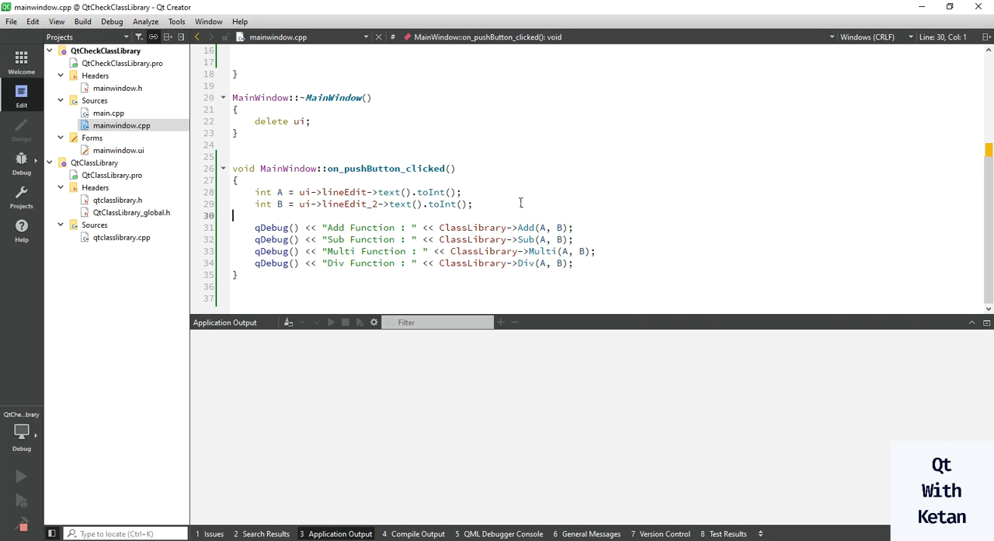
pyautogui.click(21, 476)
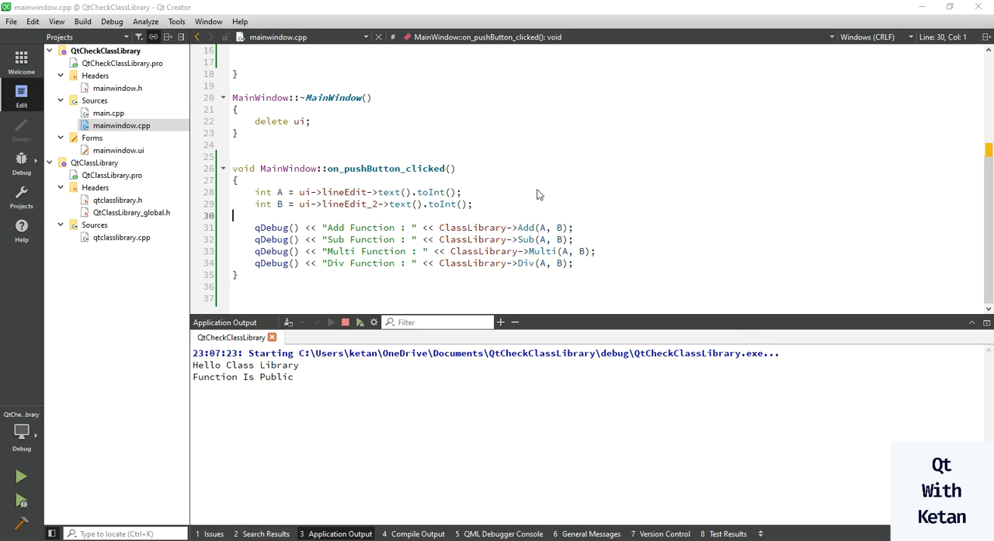
# - Enter 500 and 100, push the button to print Add 600, Sub 400, Multi 50000, Div 5
pyautogui.click(21, 476)
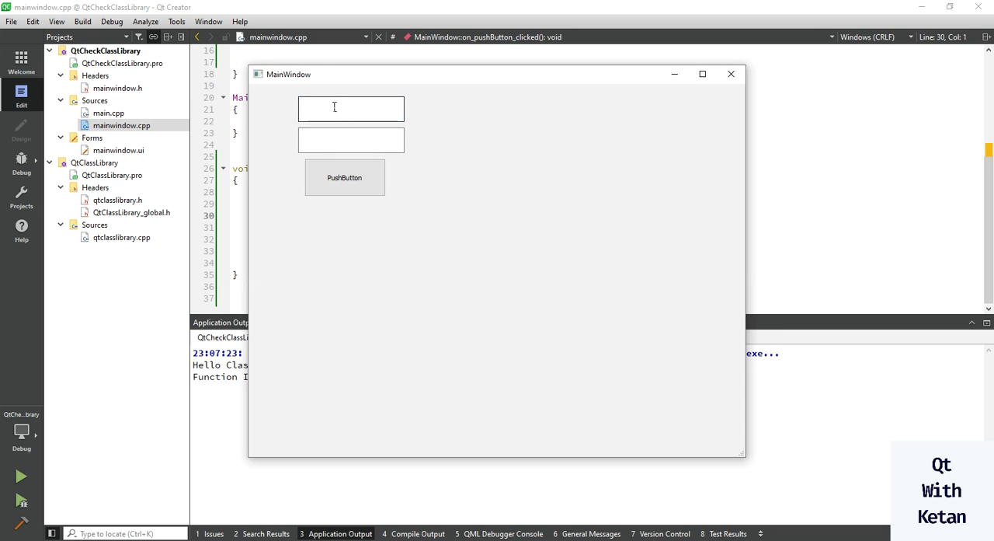
pyautogui.write('500')
pyautogui.write('100')
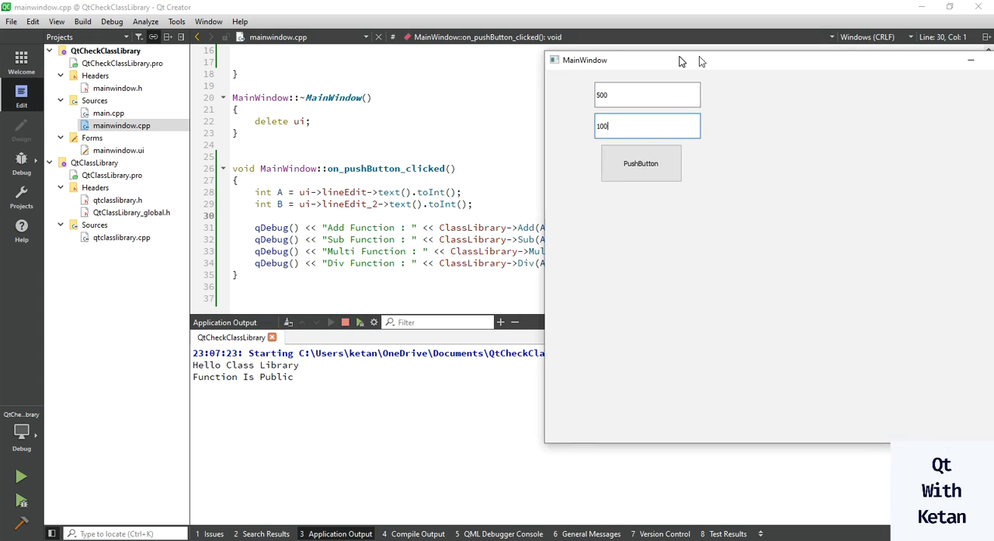
pyautogui.click(640, 163)
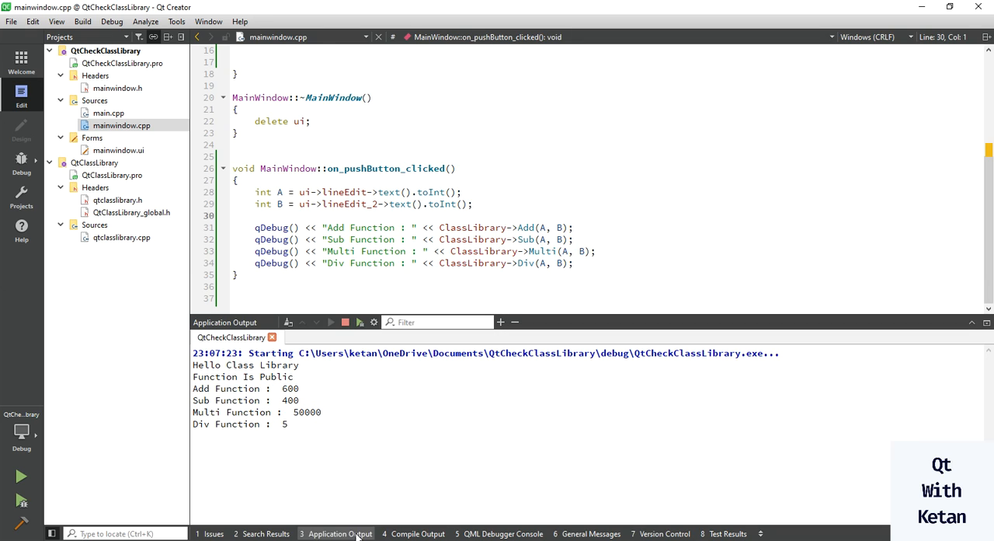
pyautogui.click(21, 475)
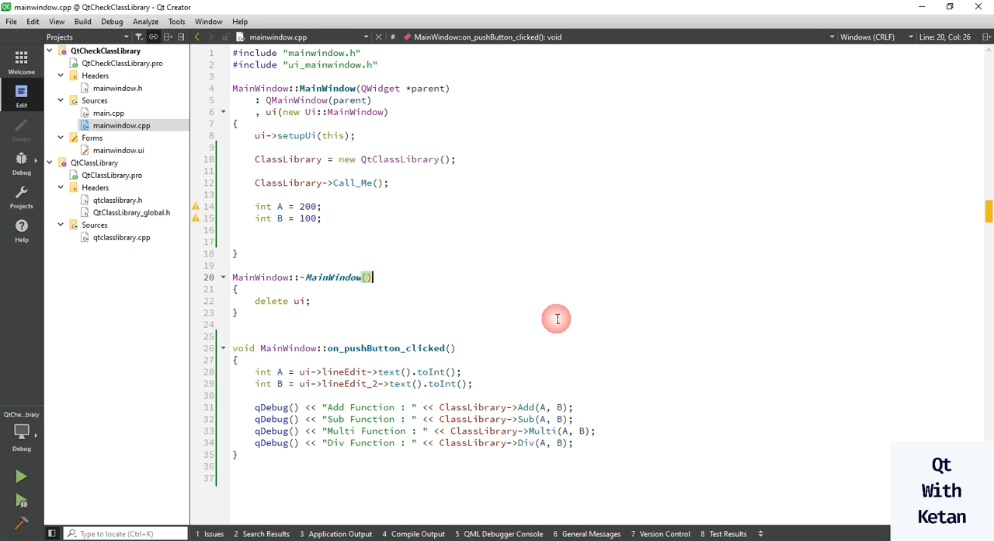
pyautogui.moveTo(448, 347)
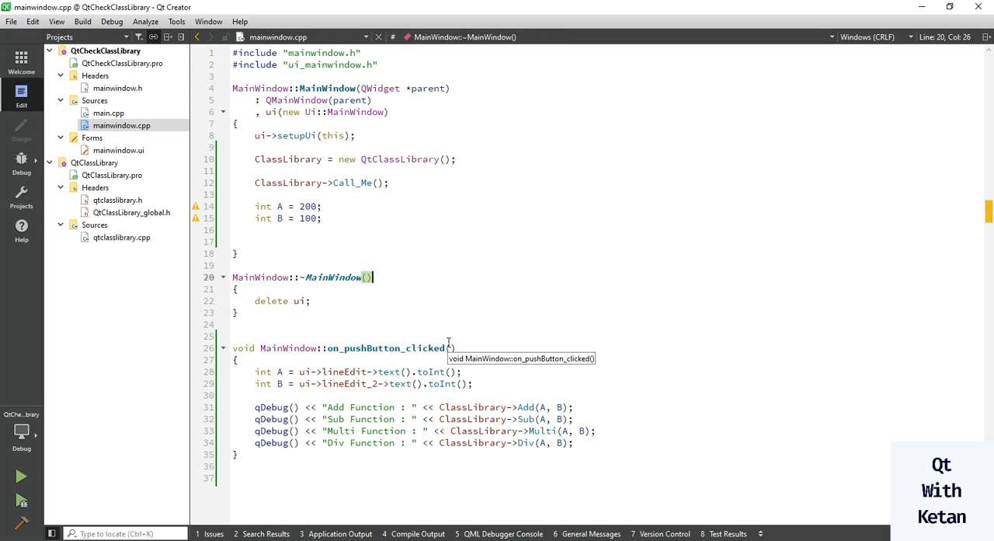
pyautogui.moveTo(294, 193)
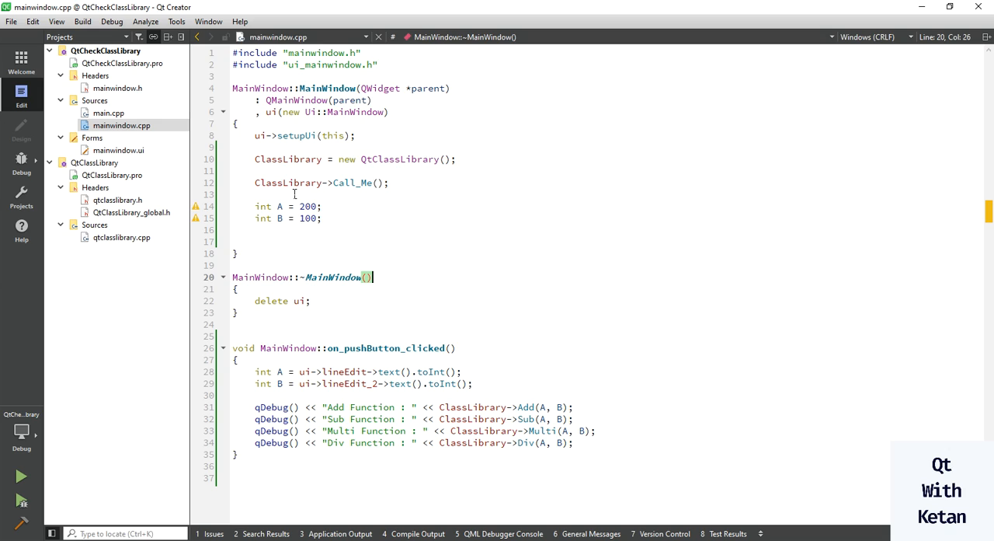